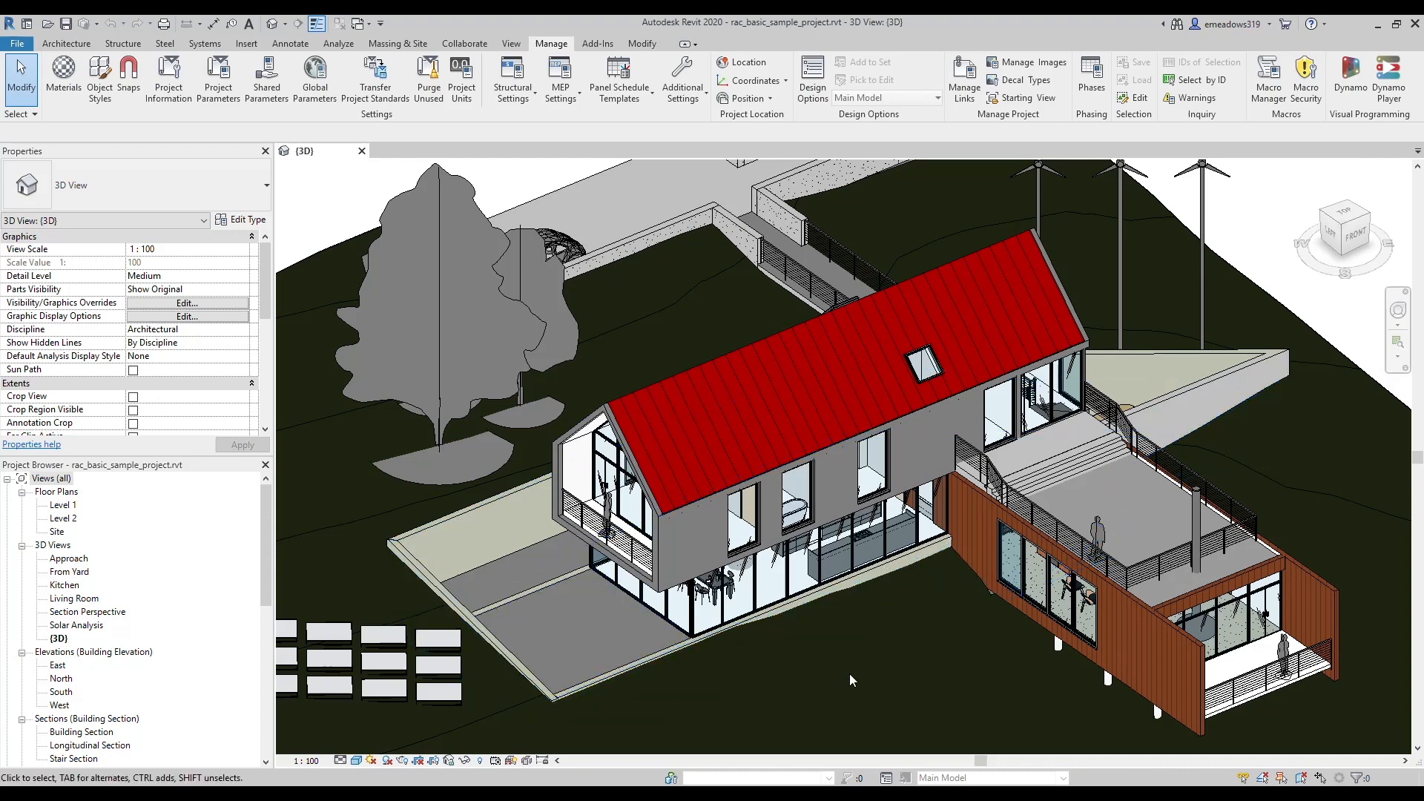
mouse_move(391, 406)
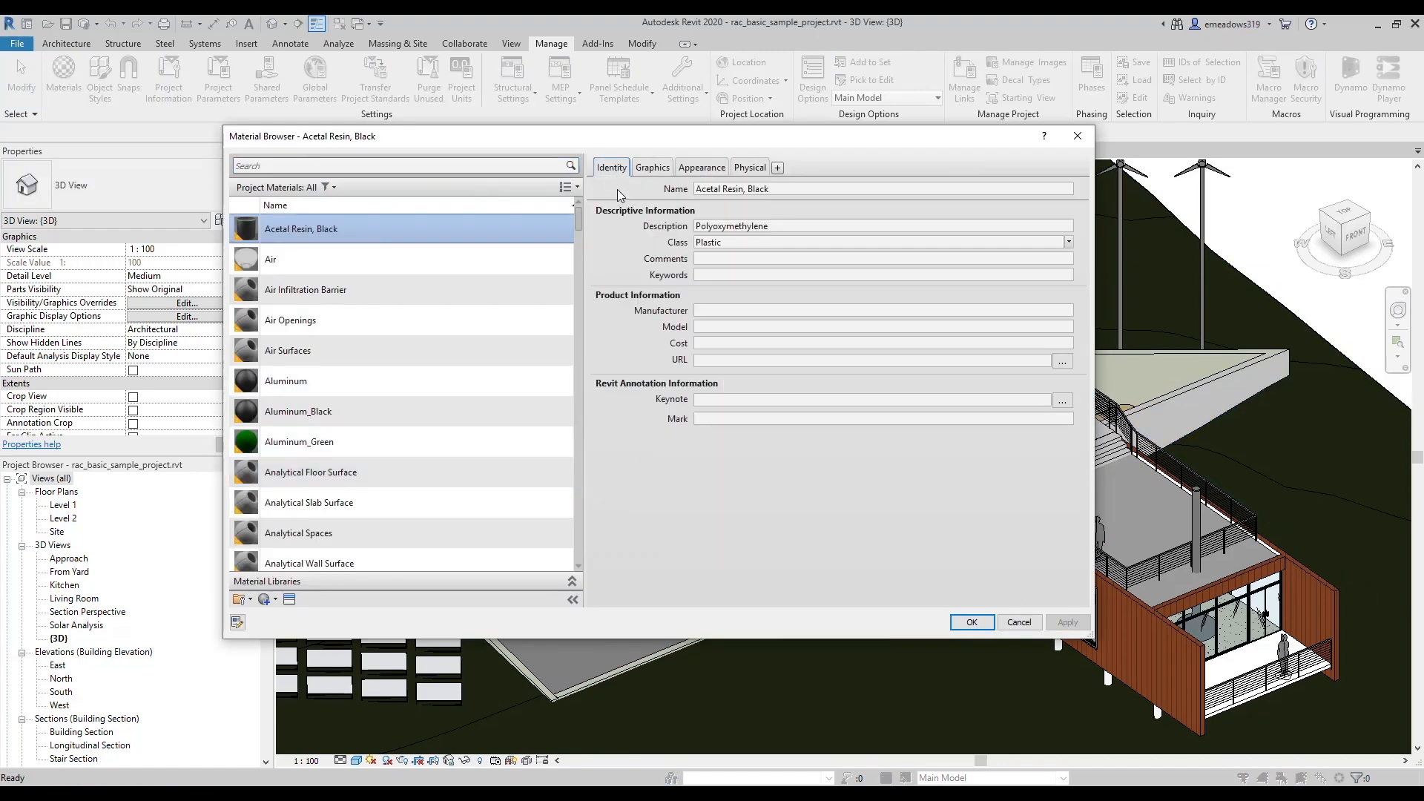
- Review Acetal Resin, Black's Graphics, Appearance and Physical tabs, then enlarge the appearance preview
left_click(653, 167)
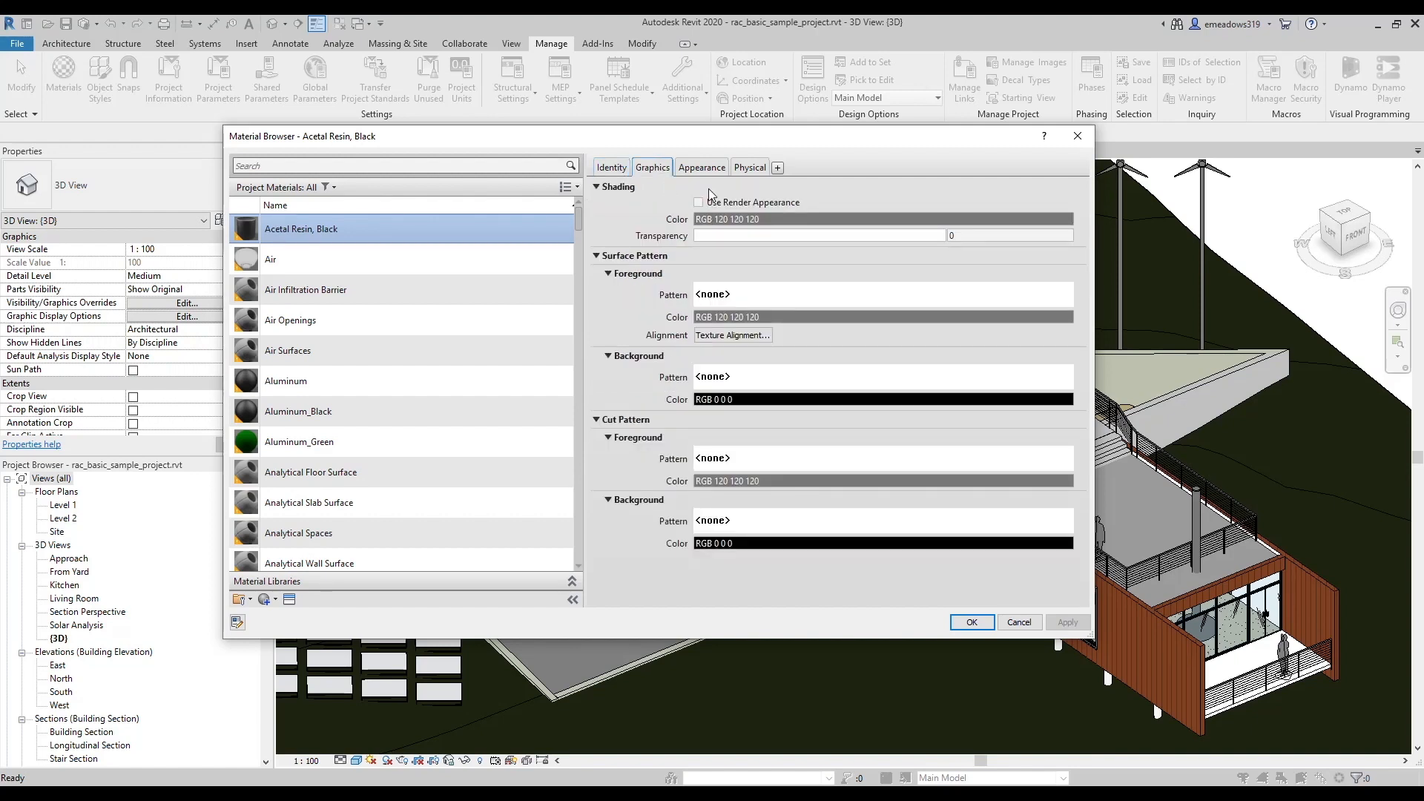
left_click(702, 167)
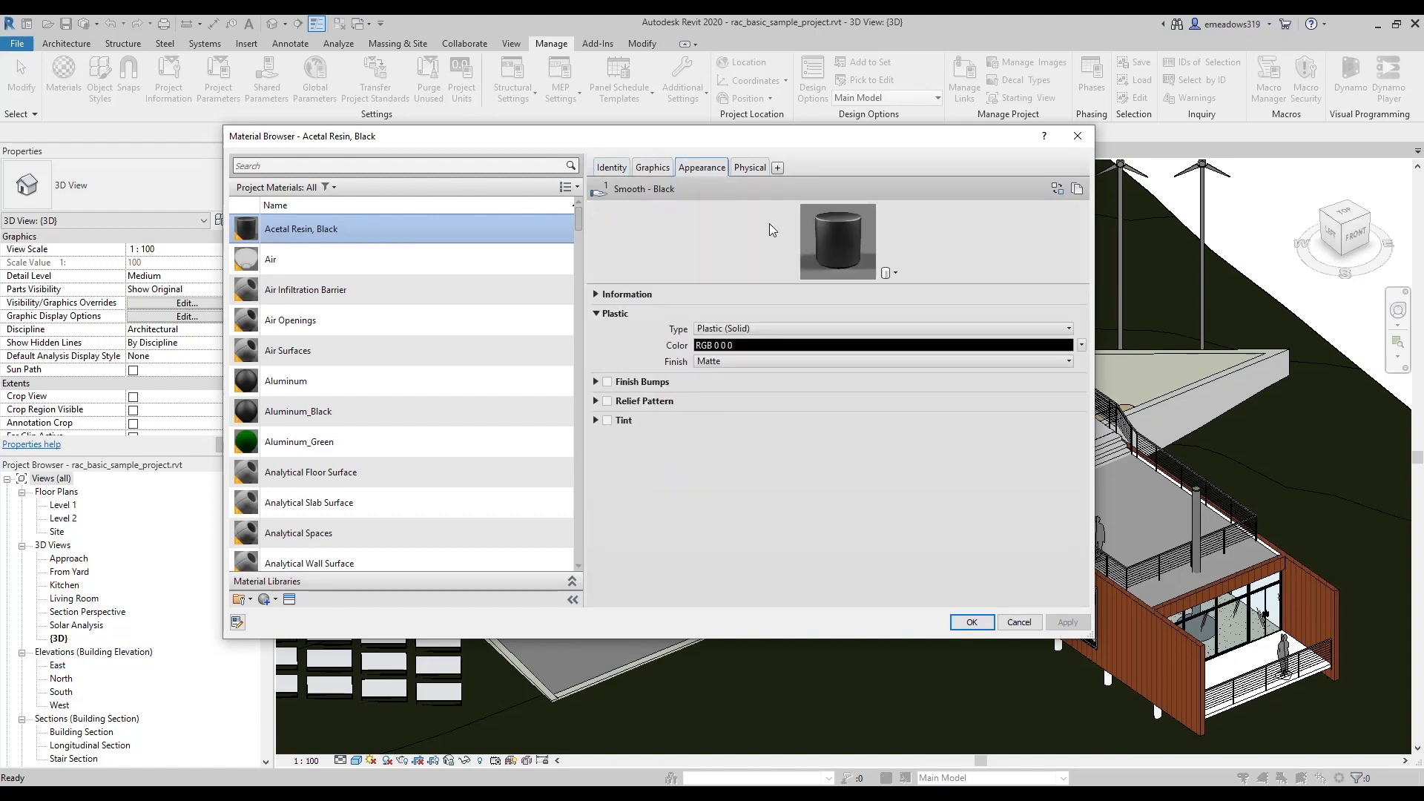
left_click(749, 167)
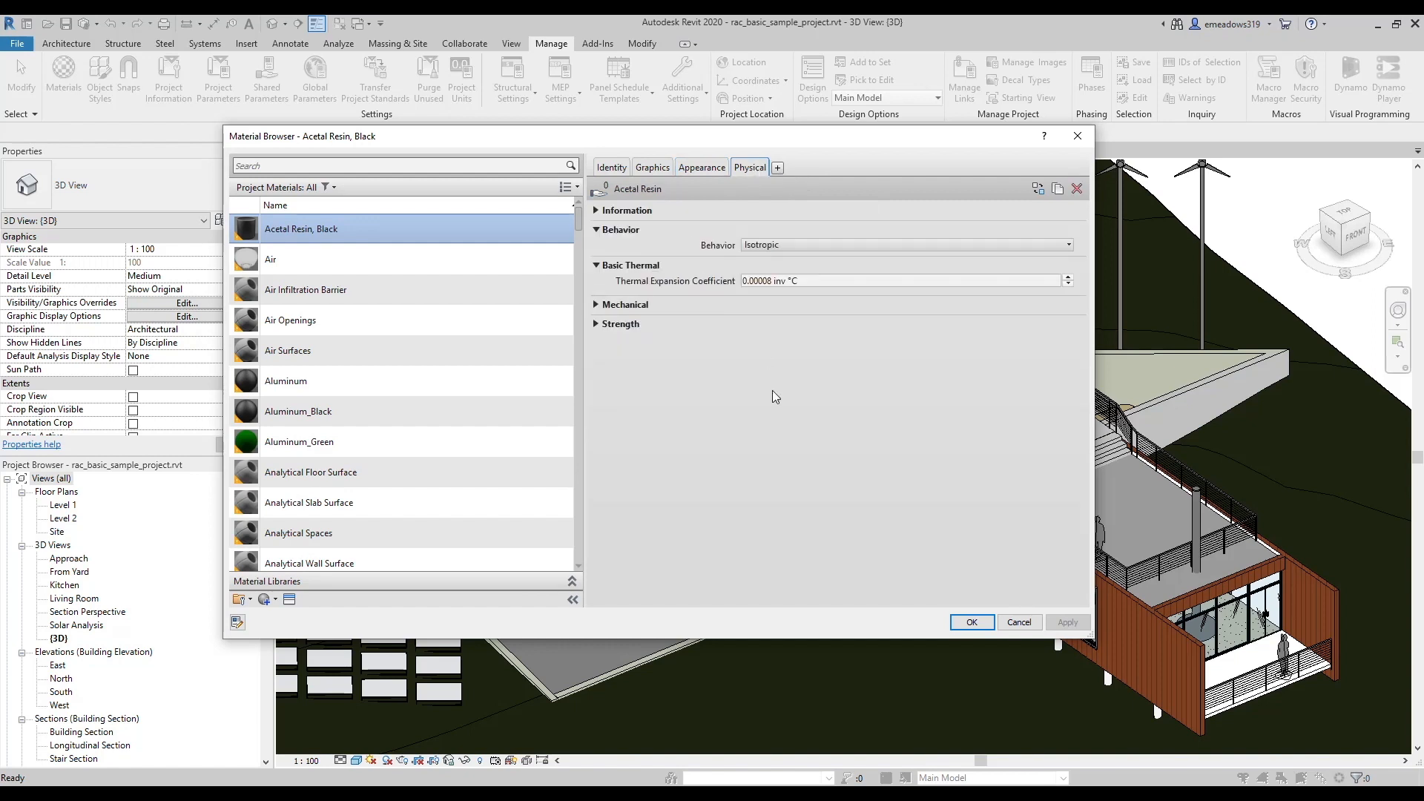
mouse_move(773, 486)
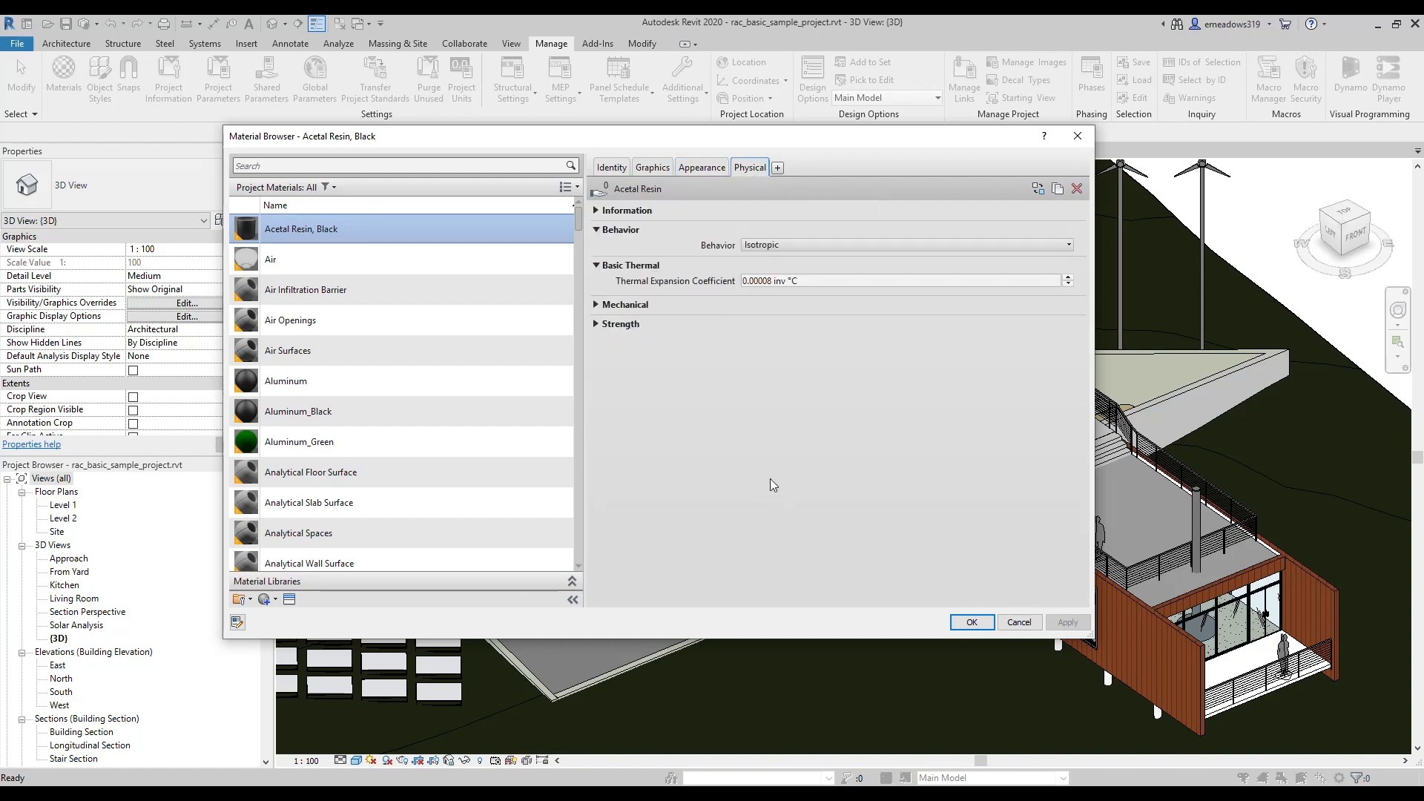
left_click(702, 167)
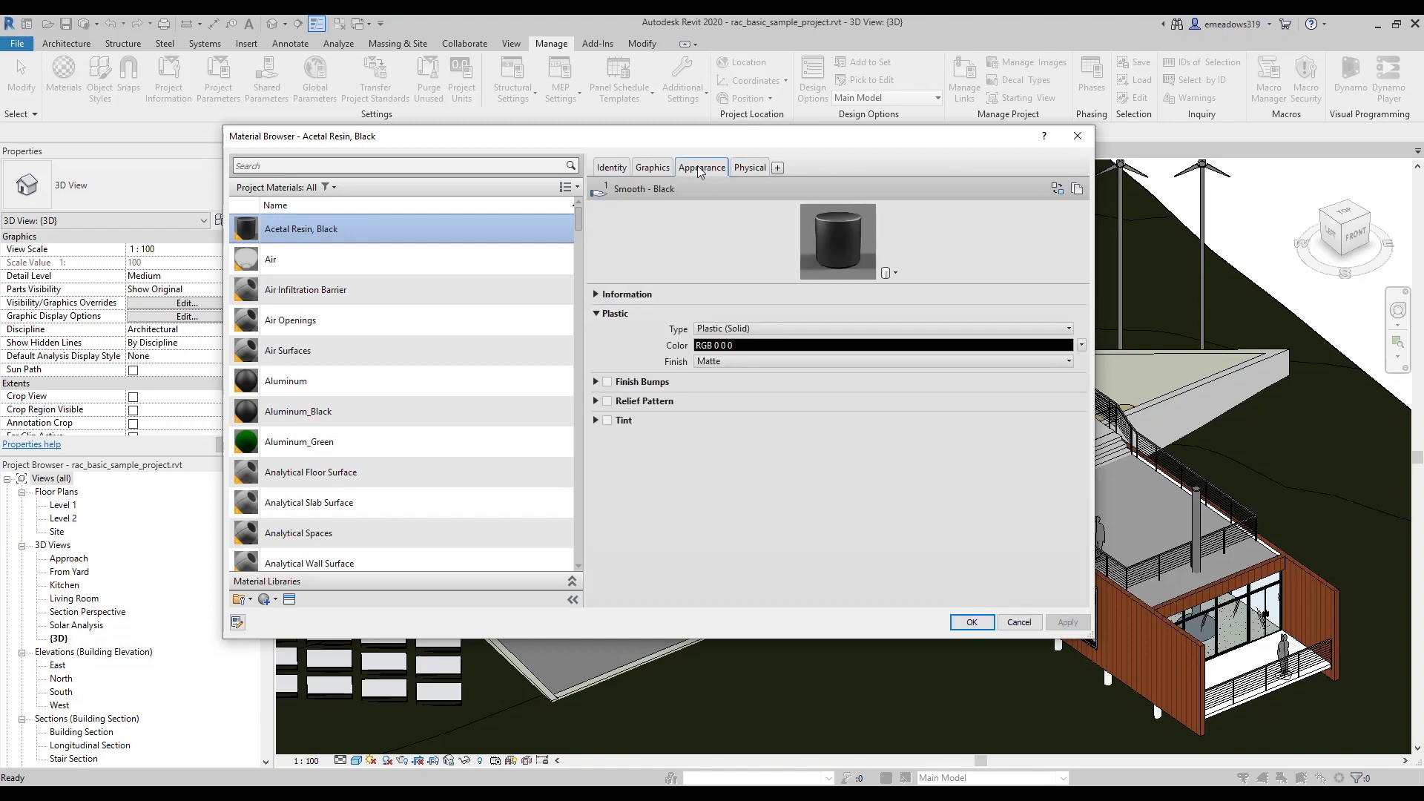
mouse_move(714, 283)
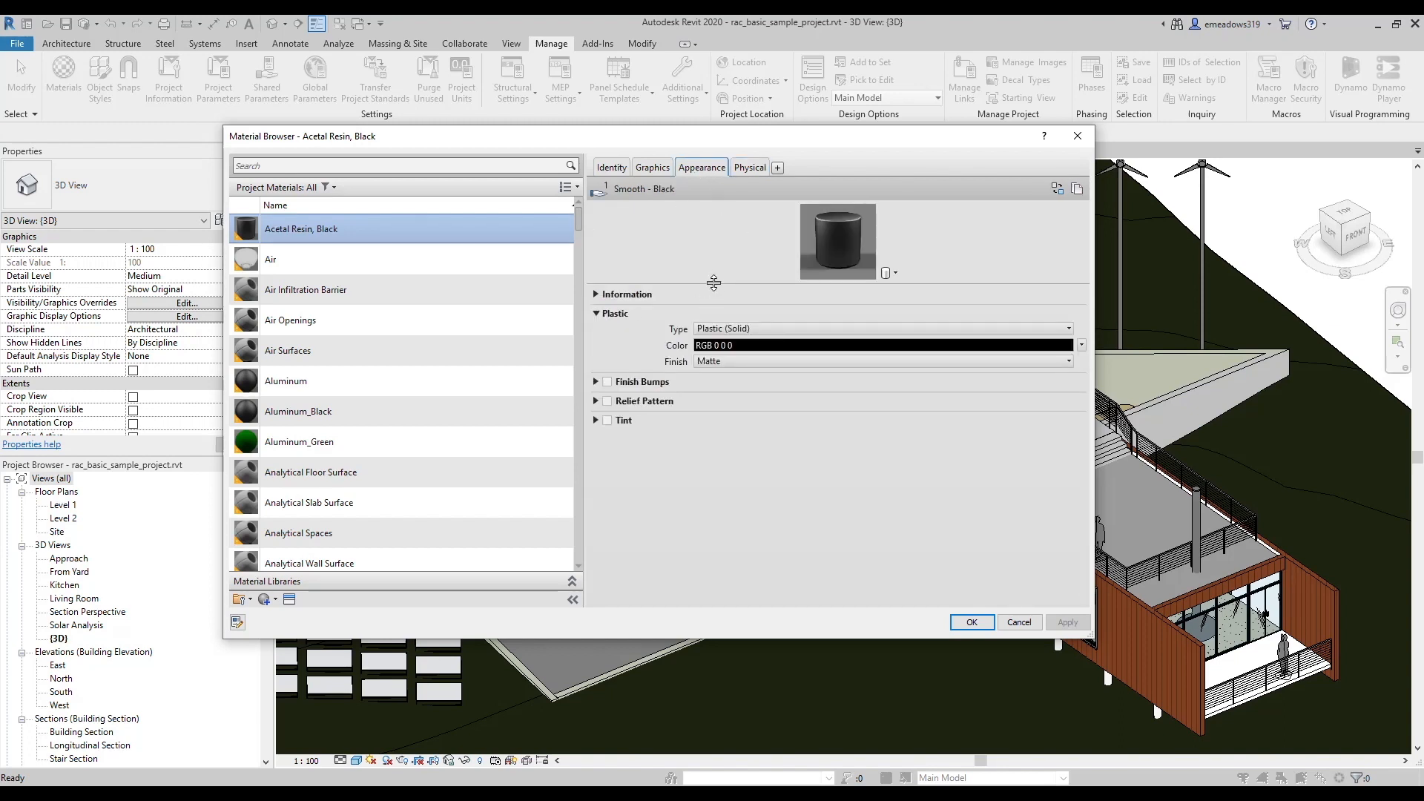
left_click_drag(714, 283, 714, 456)
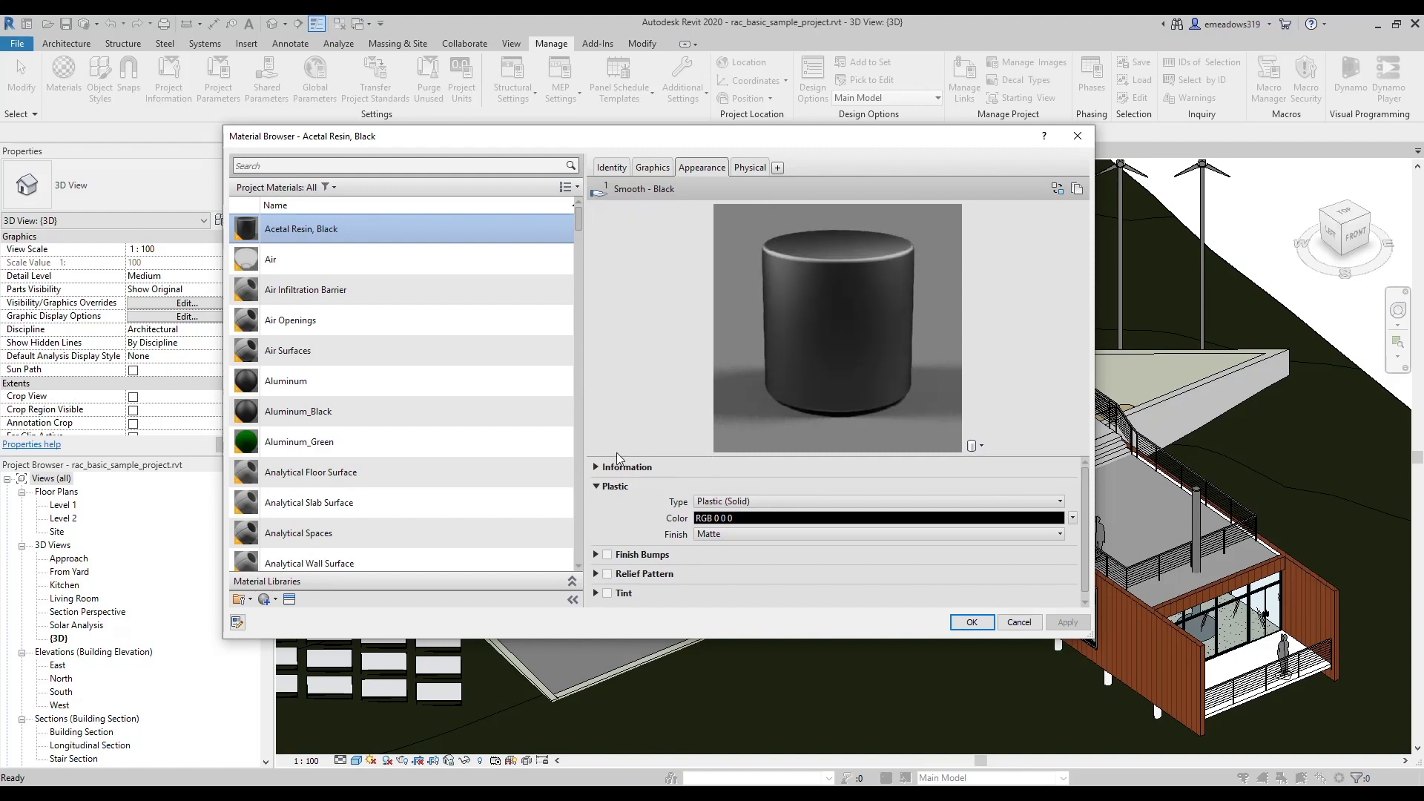
- Set the Buttons material's metallic paint colour to green and confirm the edit
left_click(280, 420)
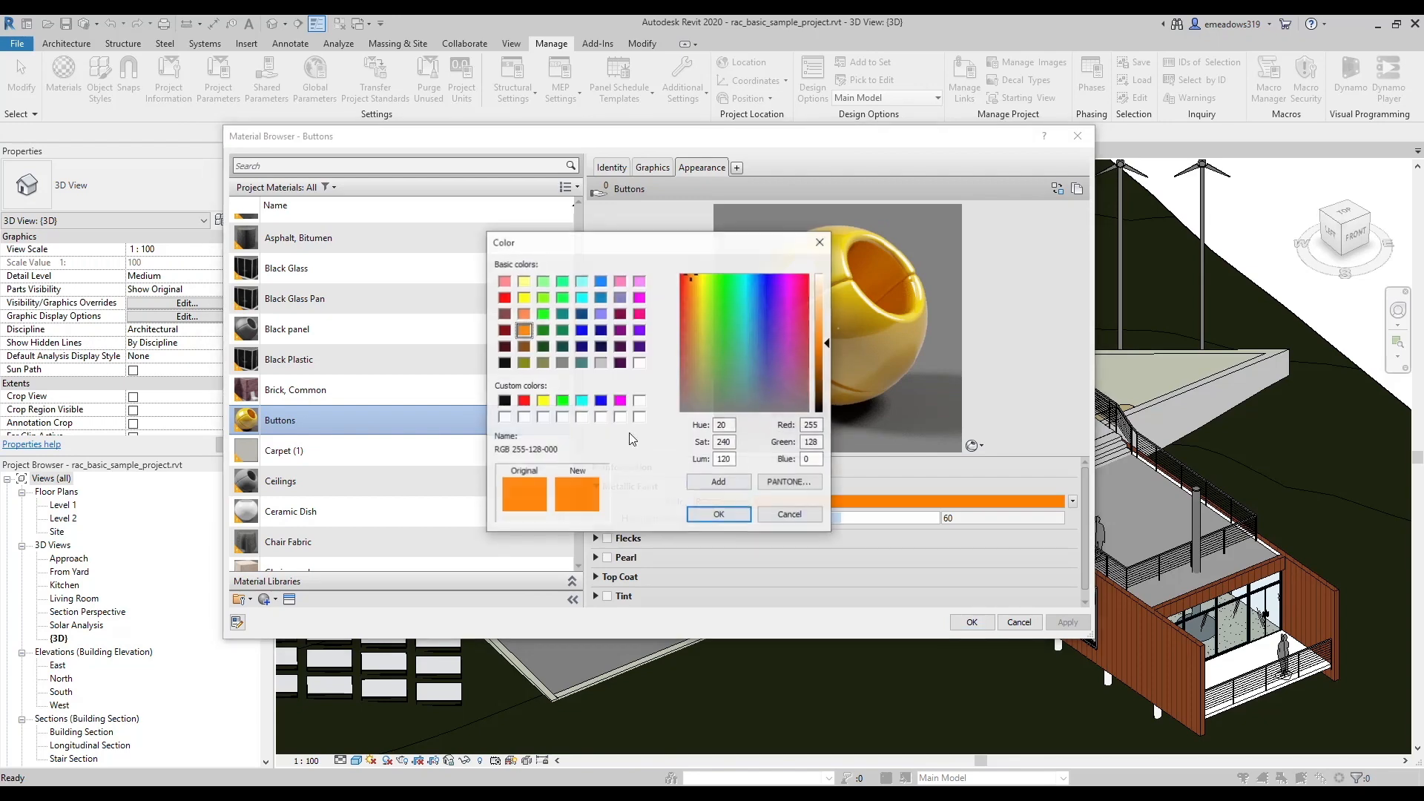
left_click(719, 514)
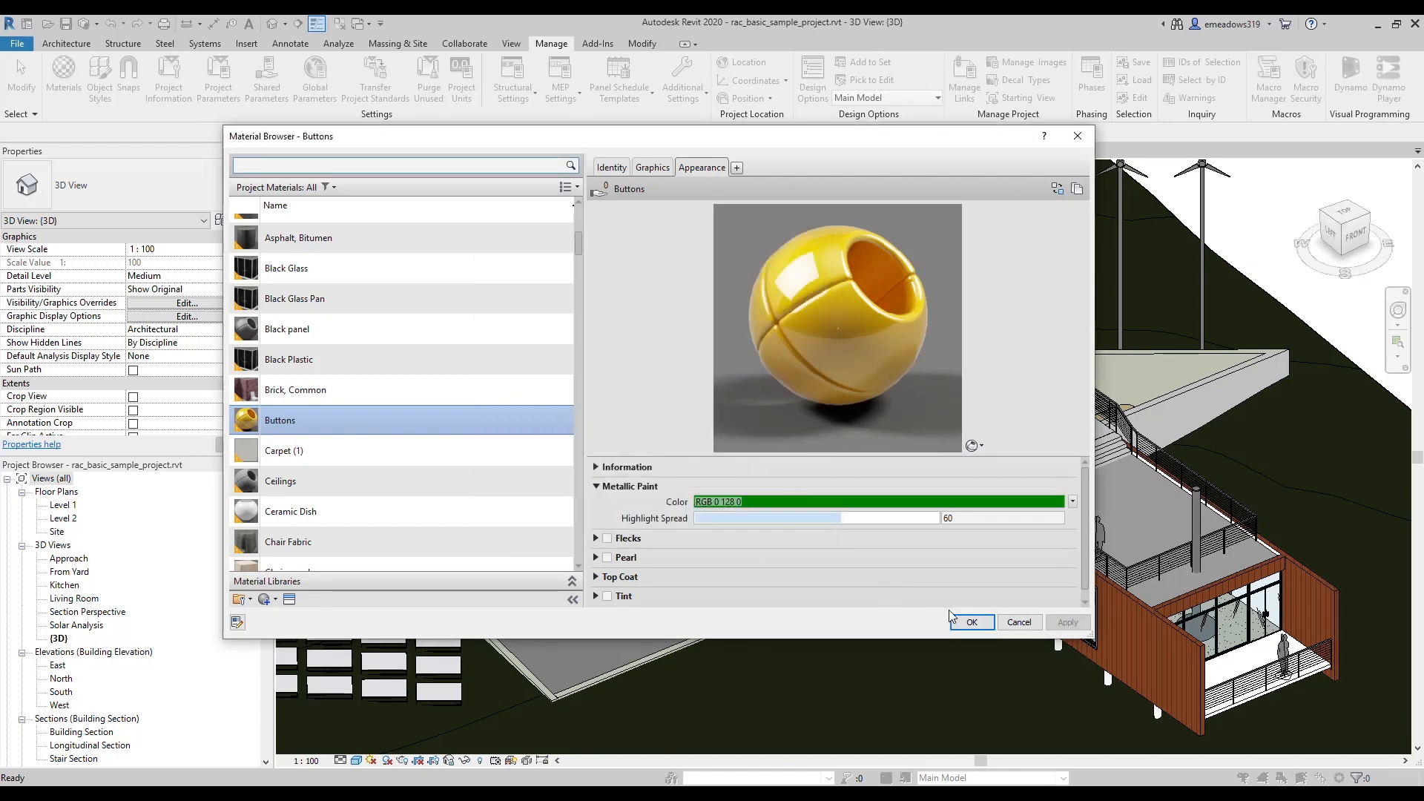
left_click(295, 390)
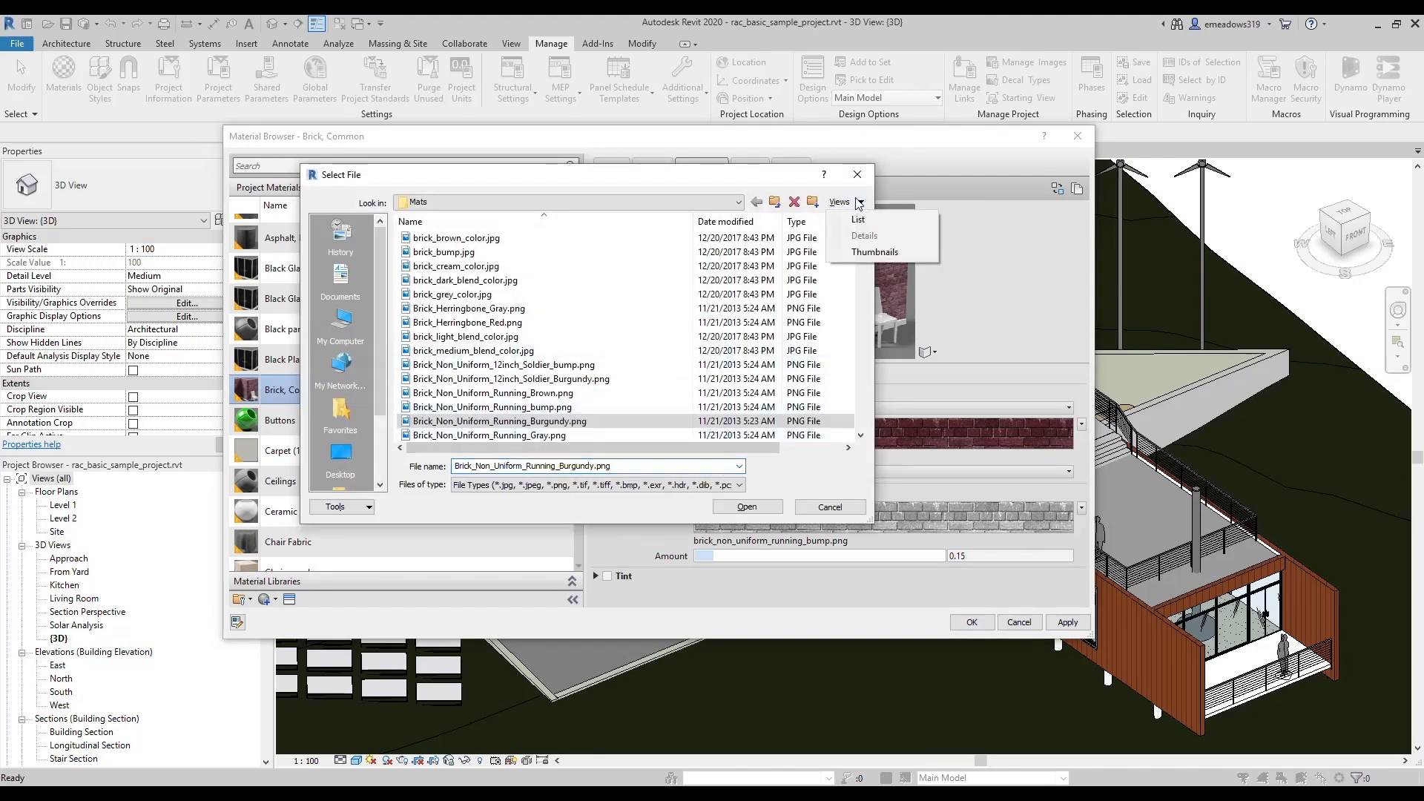
- View Brick, Common texture images as thumbnails and scroll through the Mats folder
left_click(875, 252)
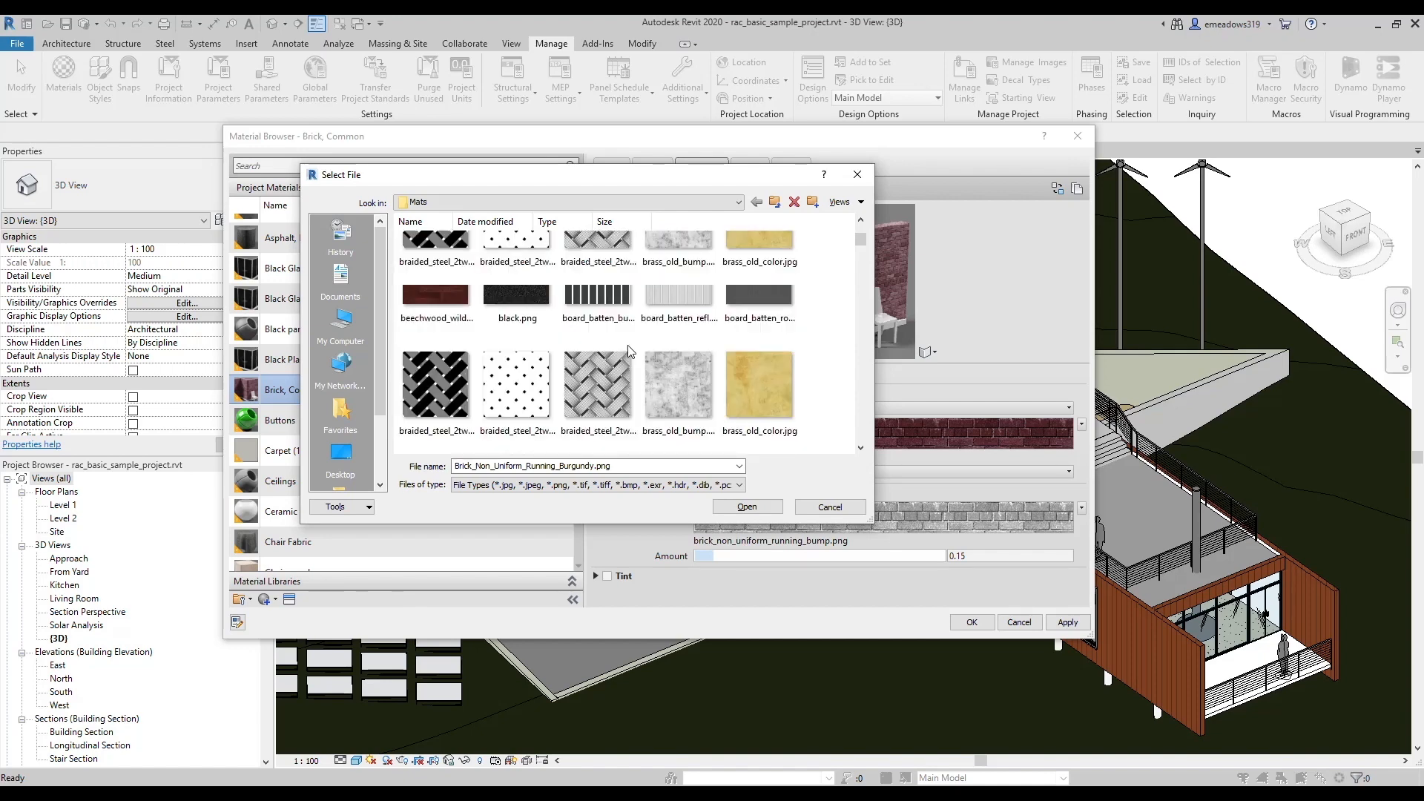
scroll("down", 3)
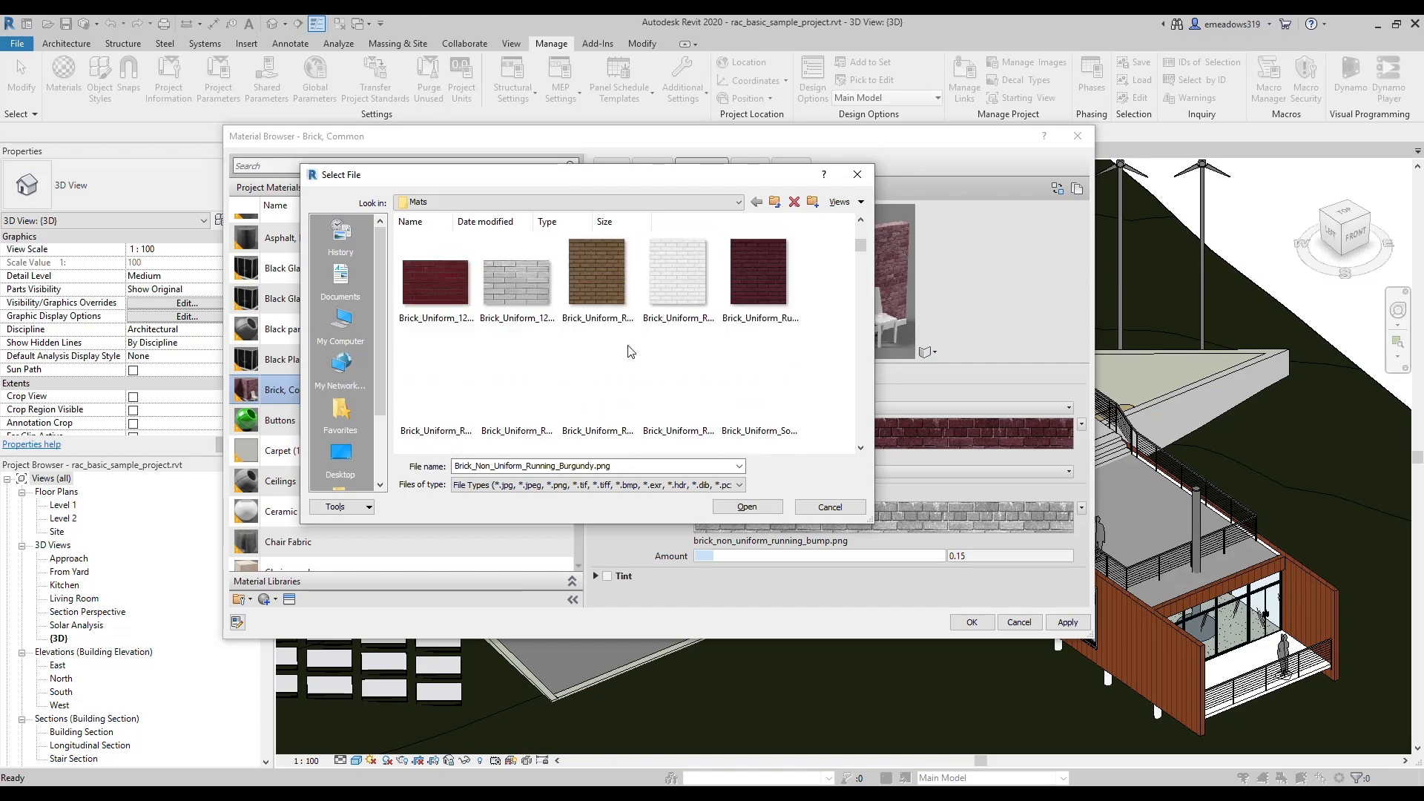
scroll("down", 3)
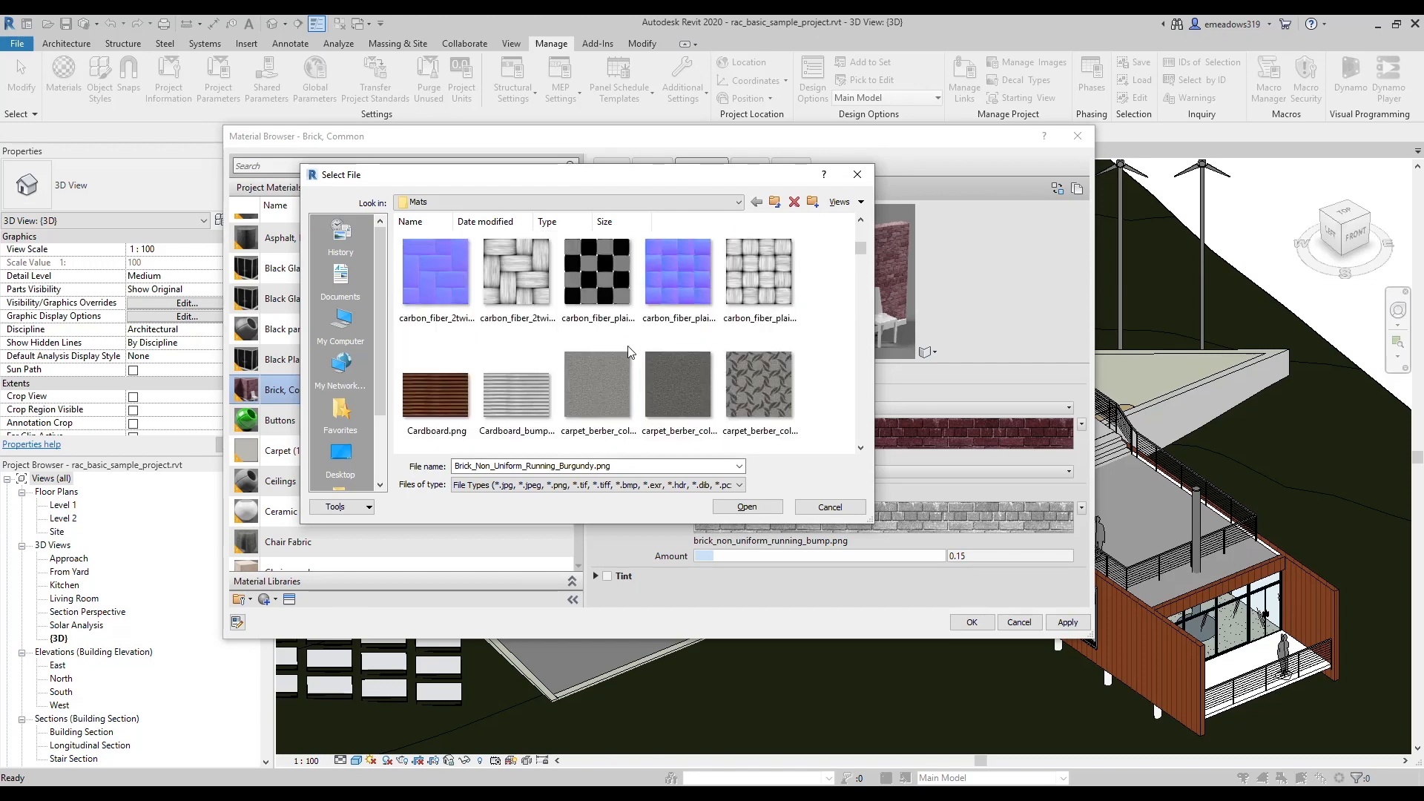
left_click(747, 507)
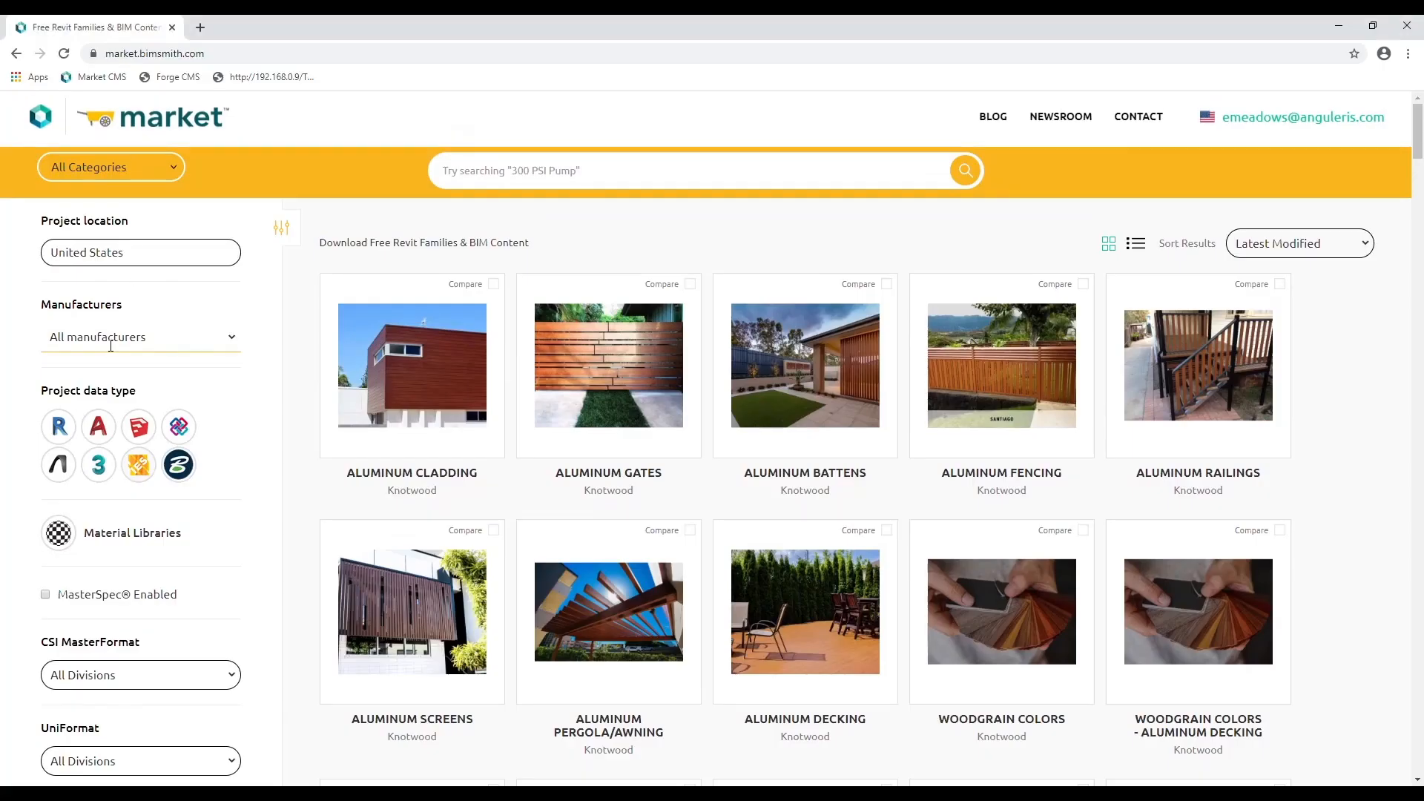
- Download the Melville Slik Brick Revit files and open the material presentation project from the zip
left_click(140, 336)
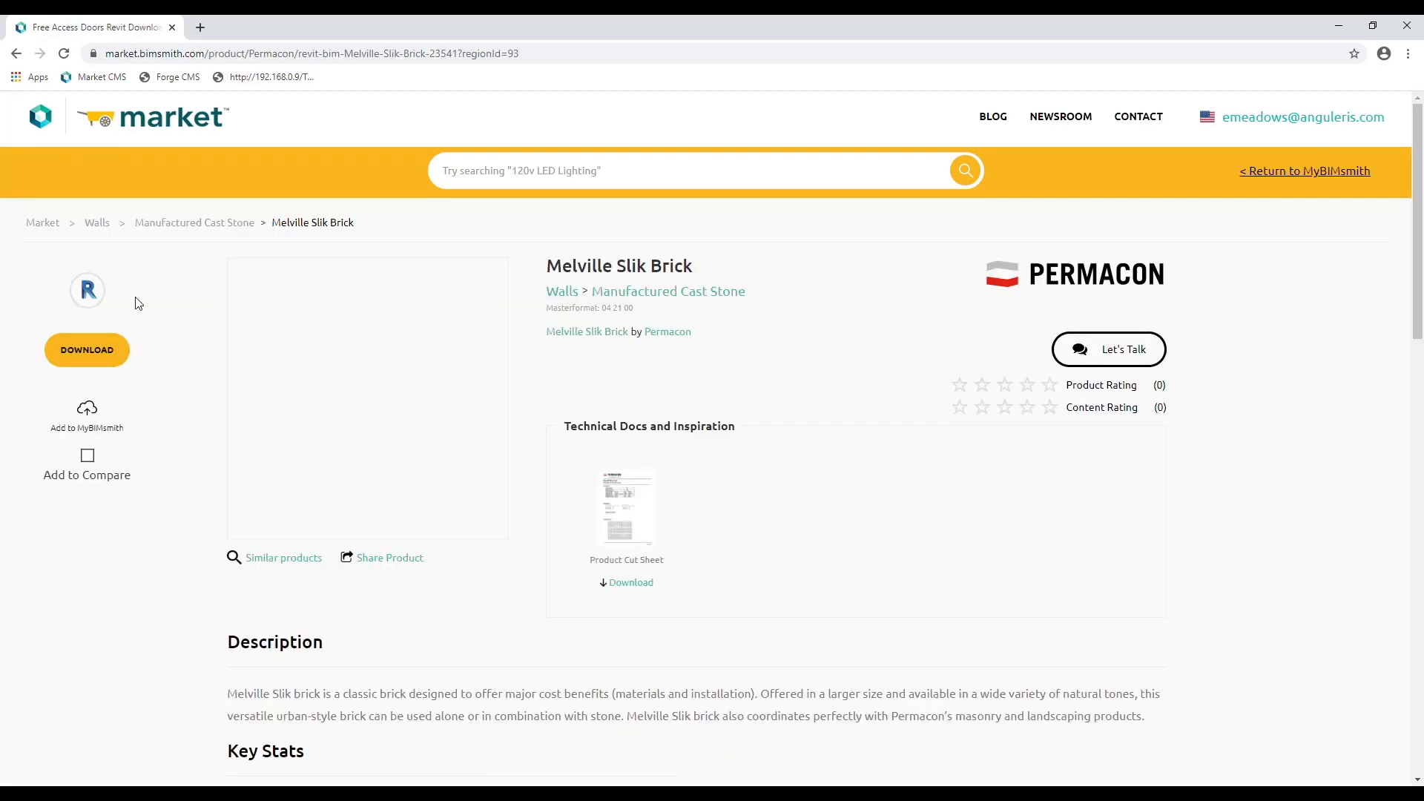
left_click(87, 350)
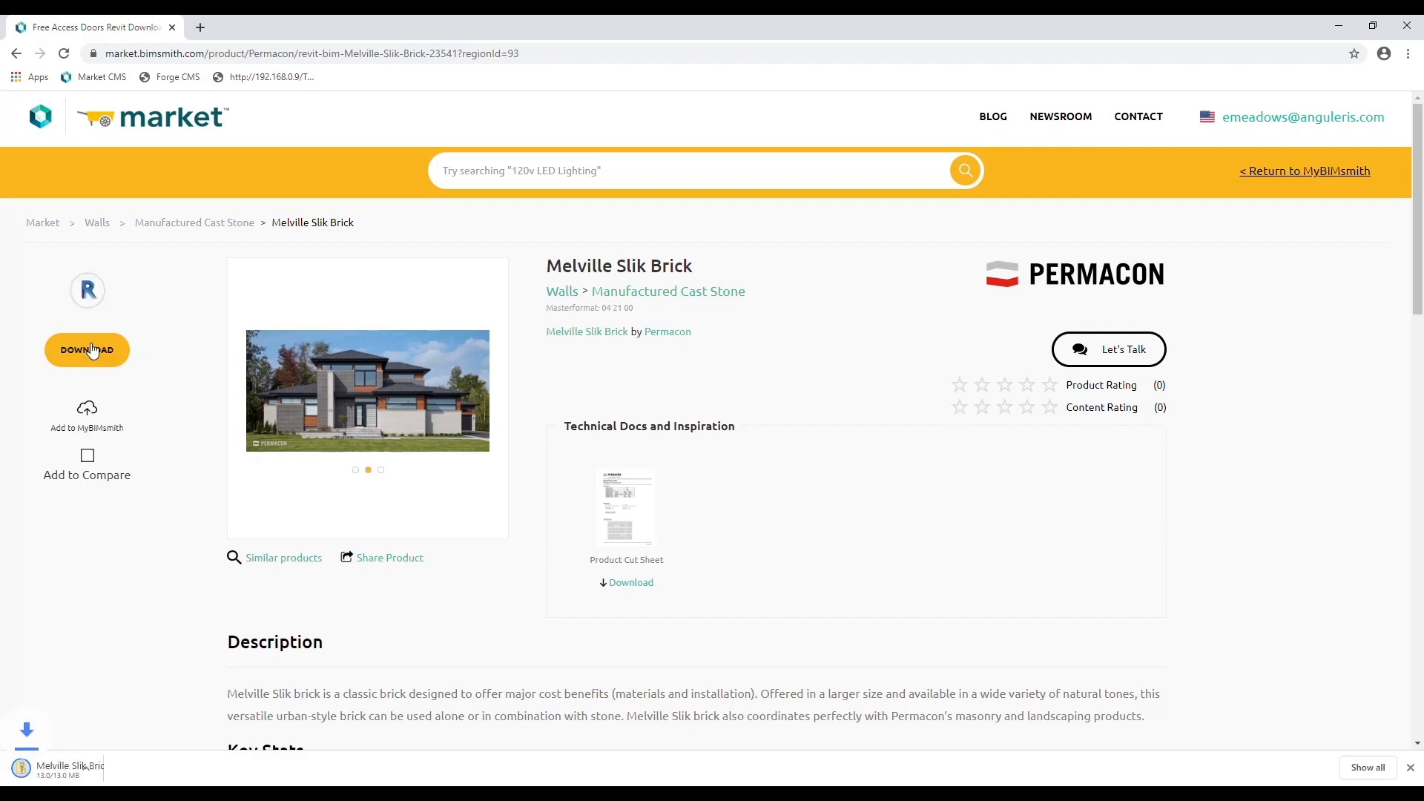
left_click(72, 767)
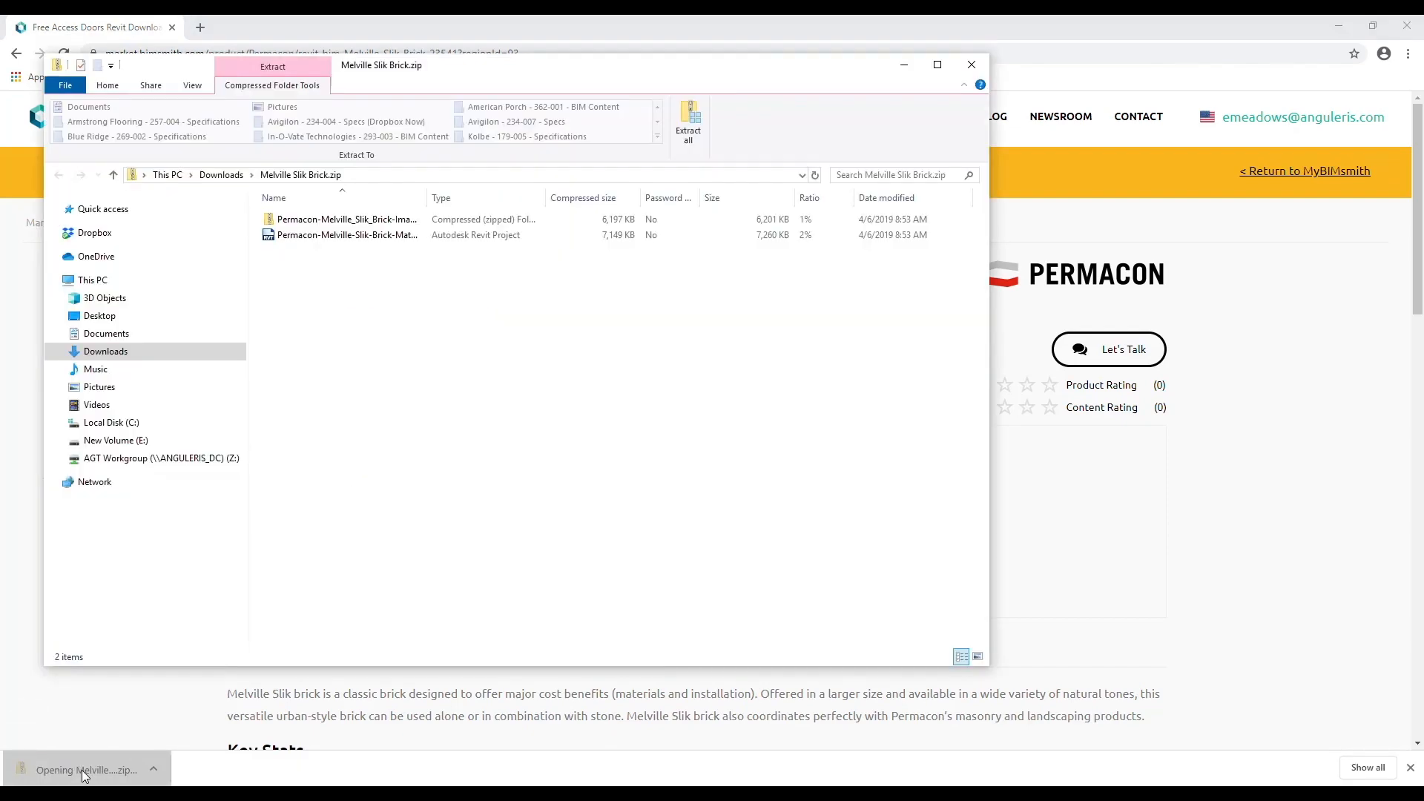
double_click(346, 219)
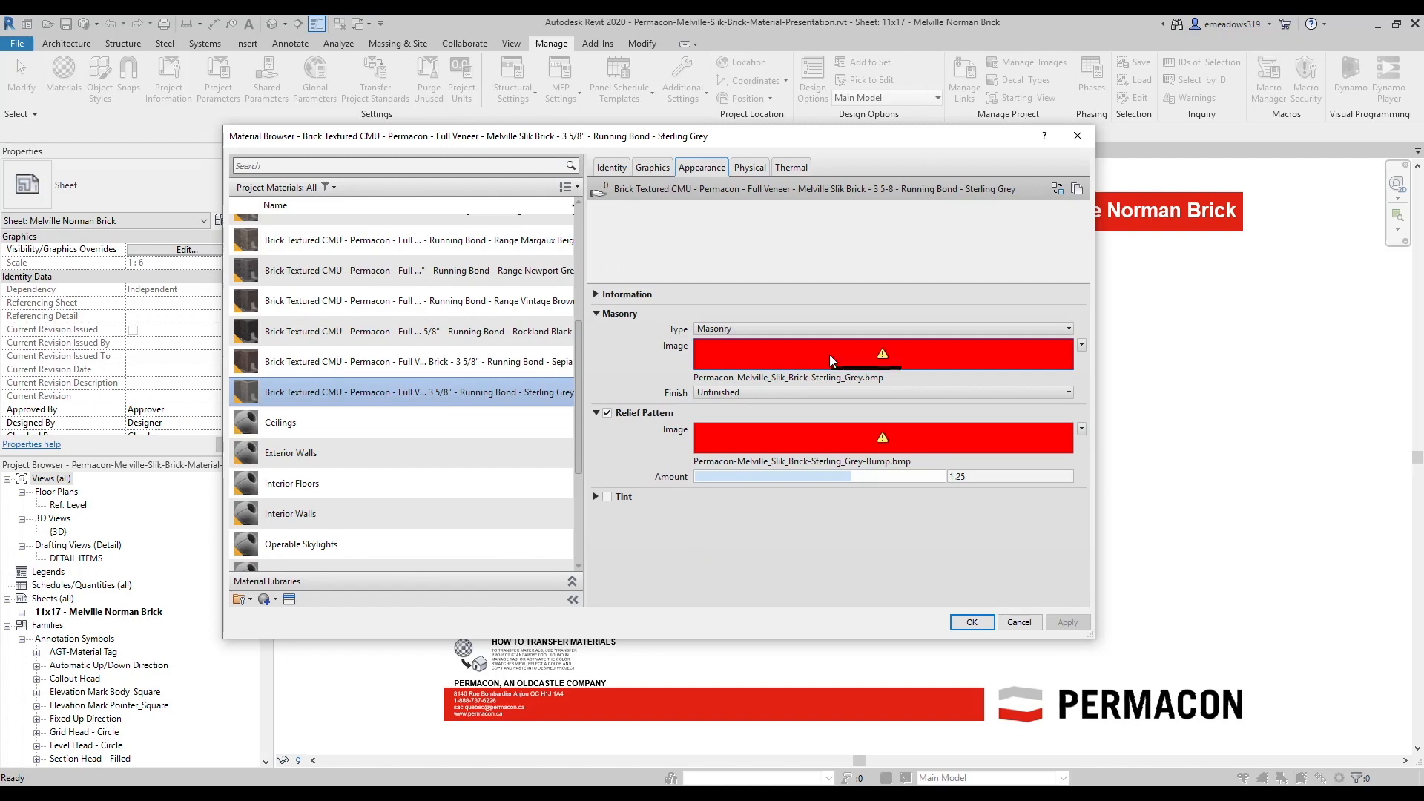
- Close the Material Browser after reviewing the Permacon Brick Textured CMU materials
left_click(971, 623)
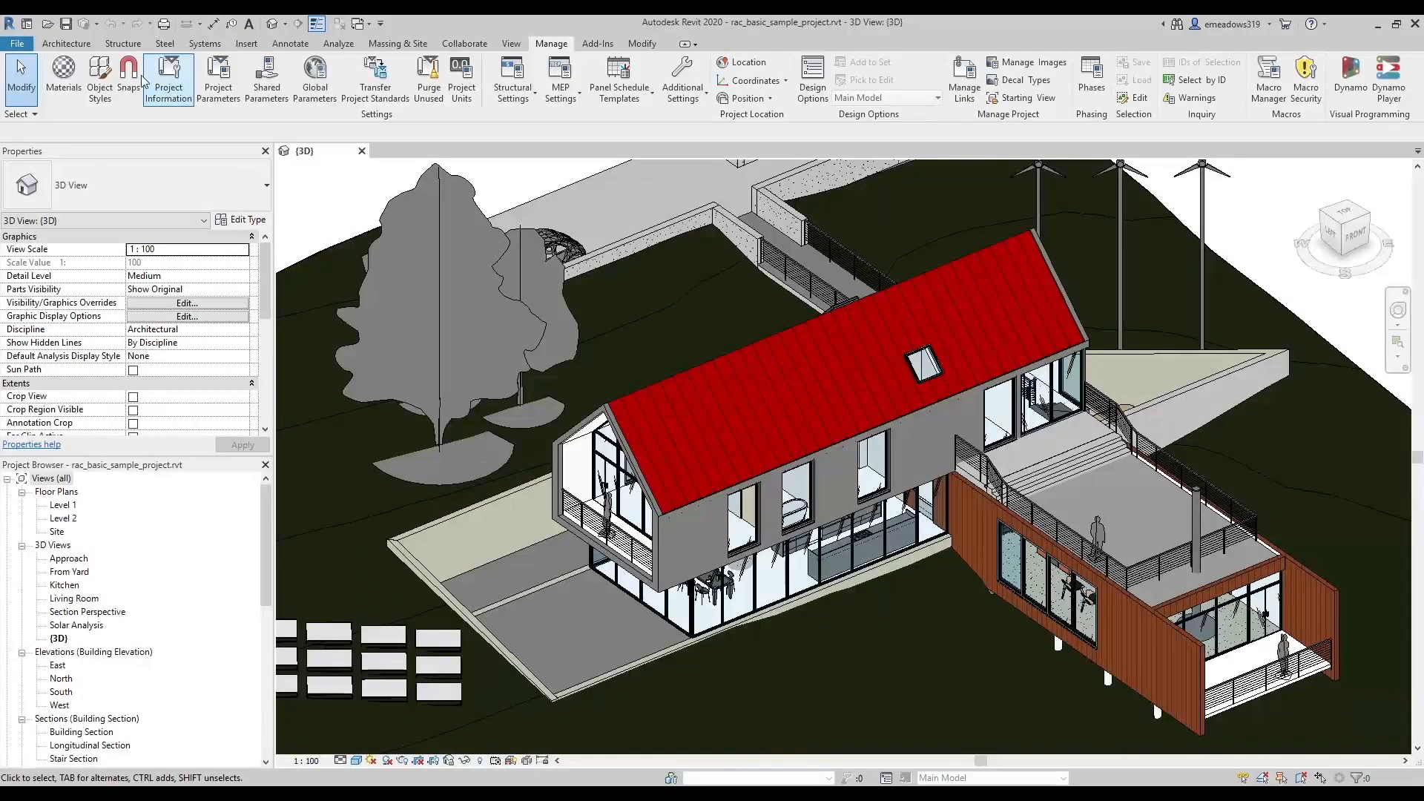
- Add C:\USERS\USERNAME\DOCUMENTS\BIMSMITH as an additional render appearance path in Rendering options
left_click(20, 43)
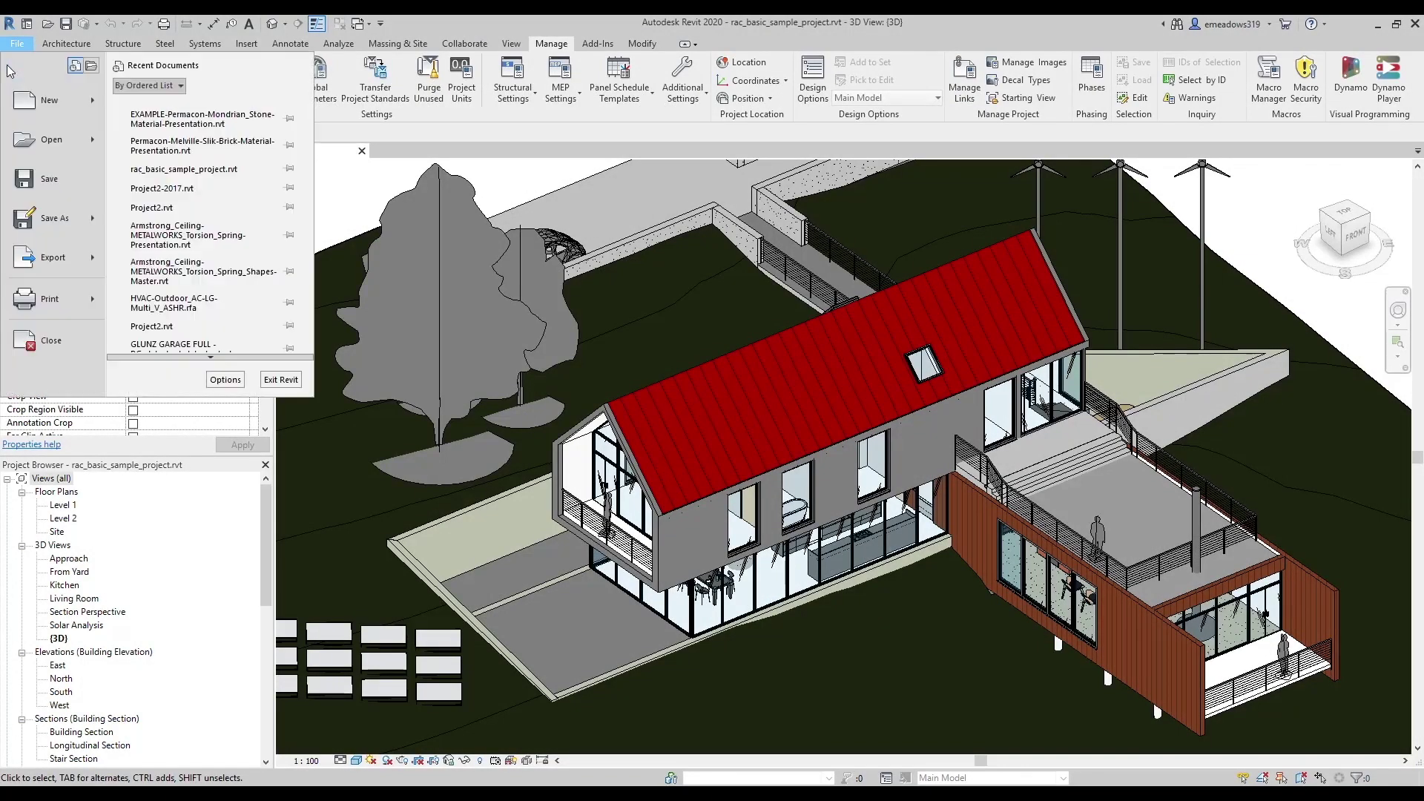
left_click(224, 380)
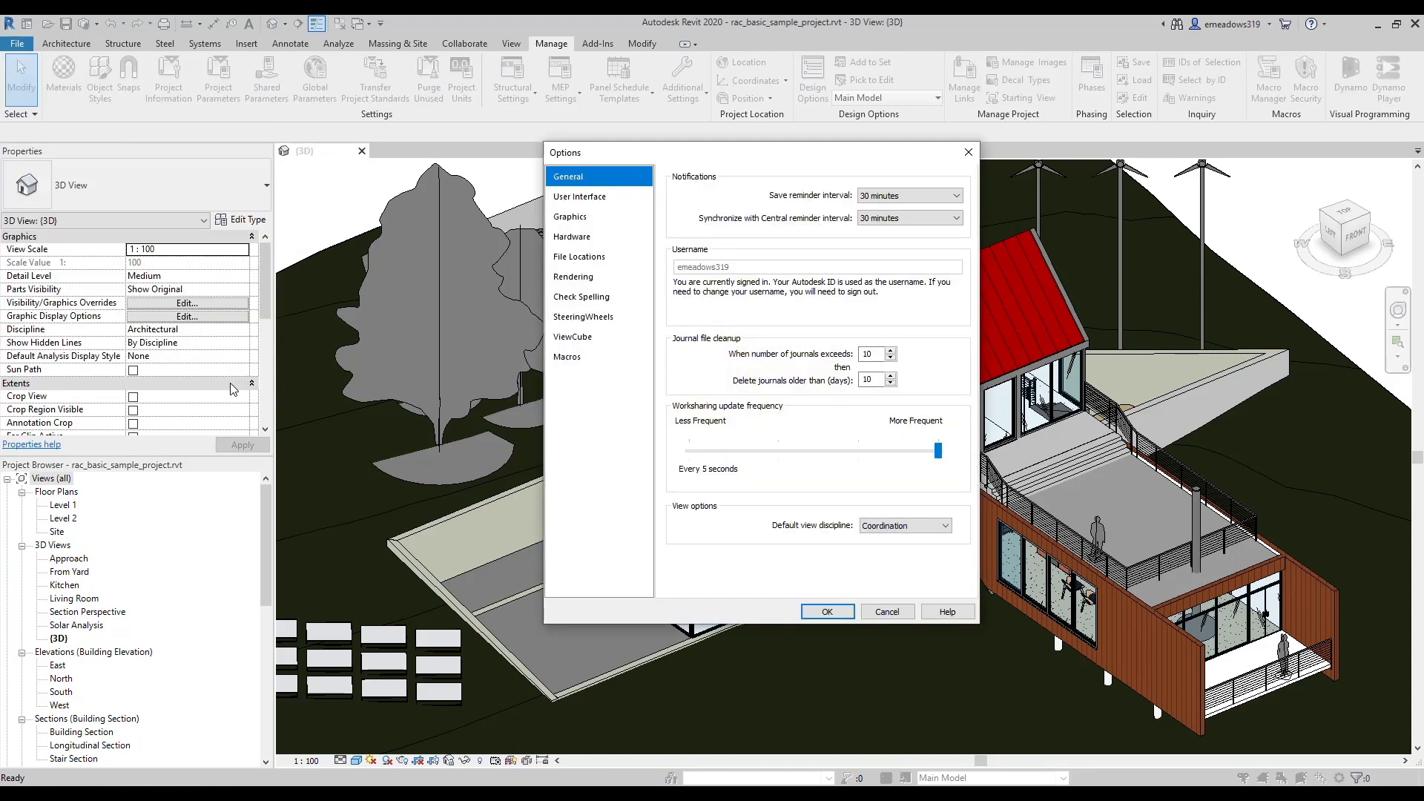
left_click(573, 277)
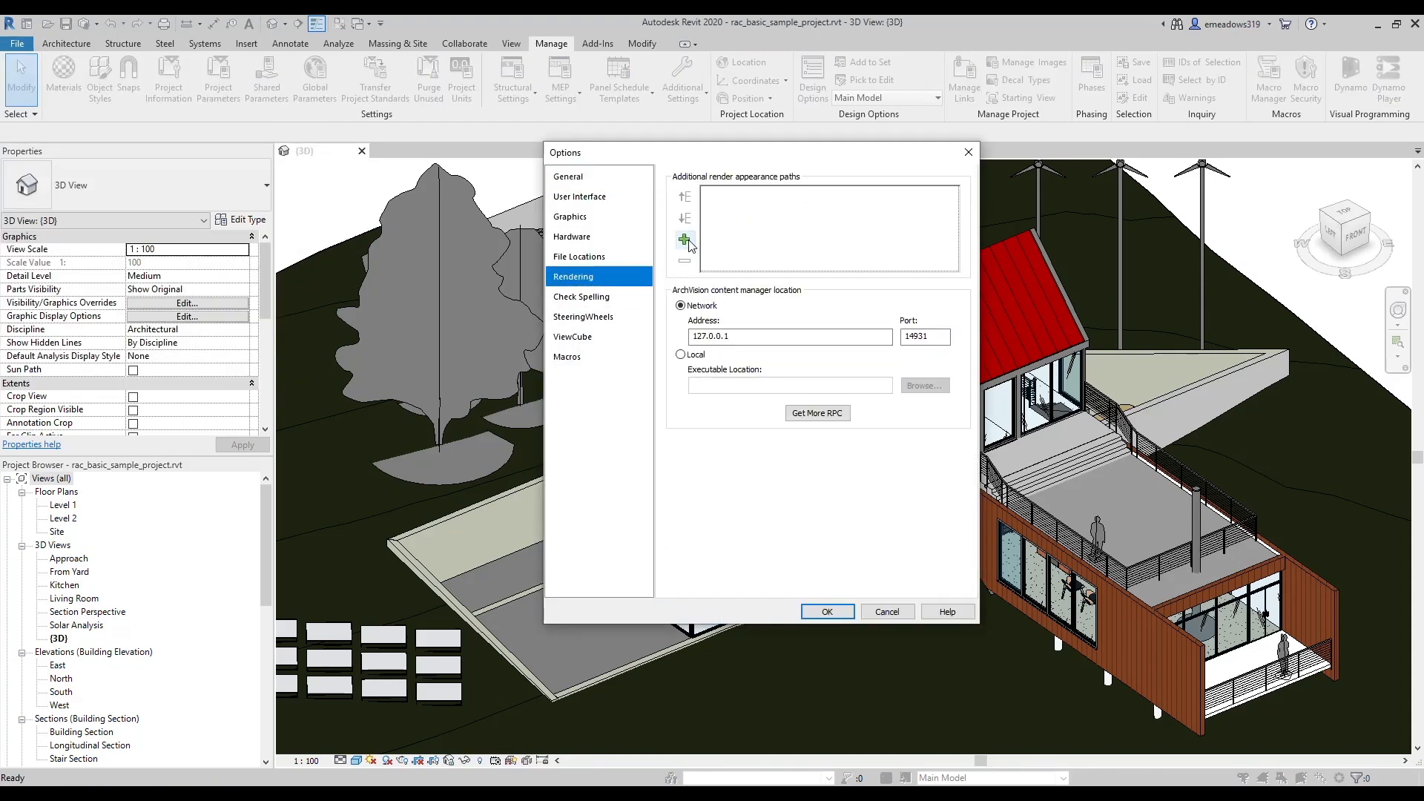
left_click(683, 239)
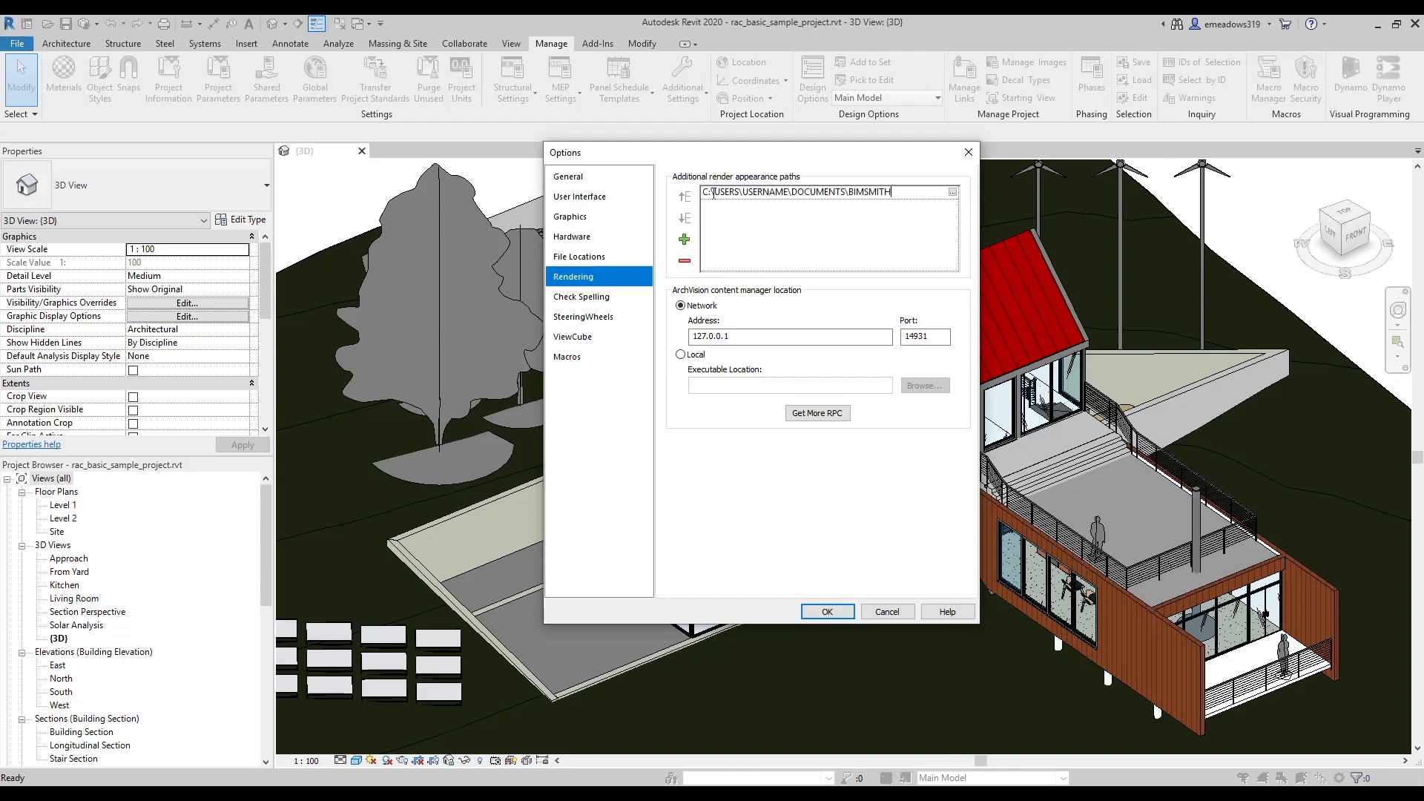
mouse_move(723, 214)
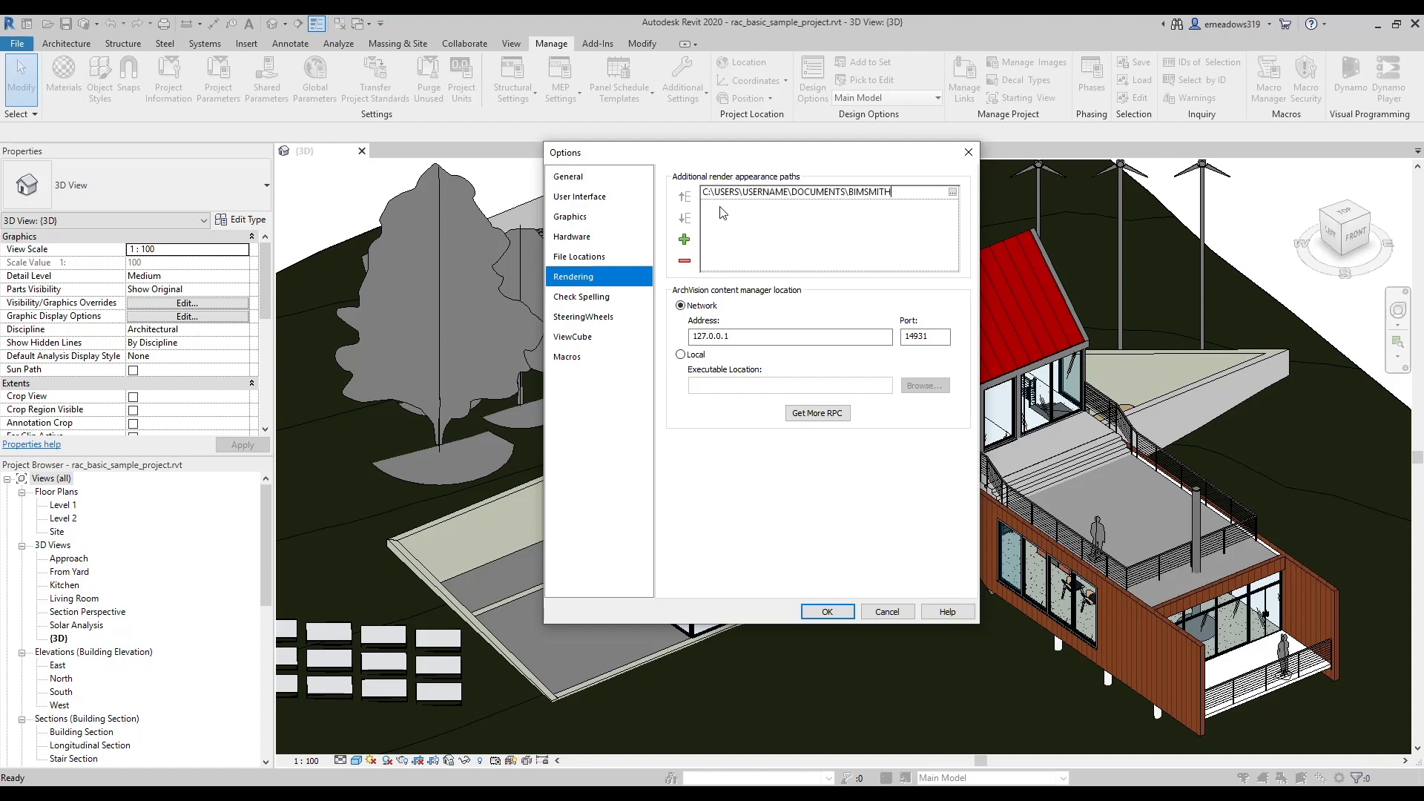
left_click(826, 611)
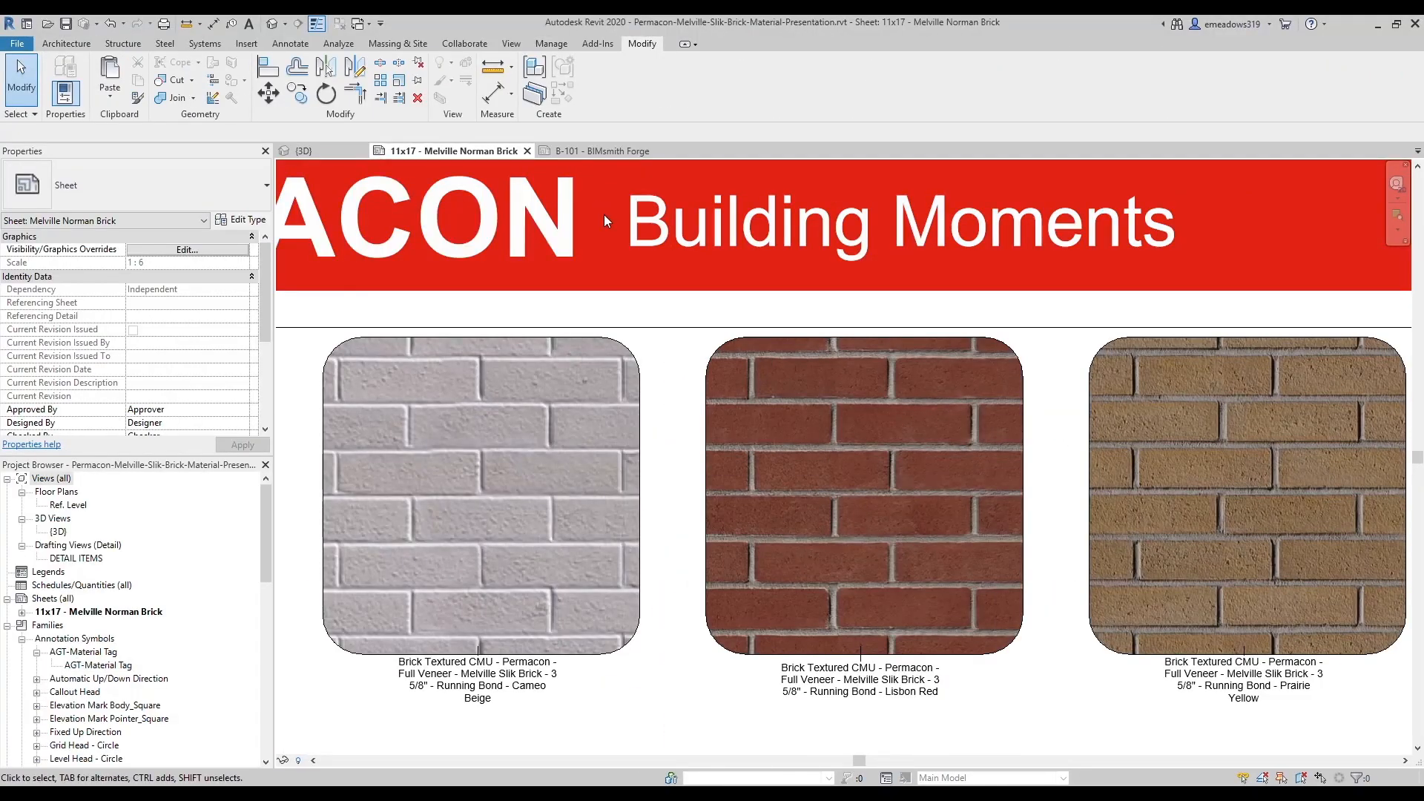
- Switch to the rac_basic_sample_project {3D} view and zoom in on the brick boundary wall
left_click(602, 151)
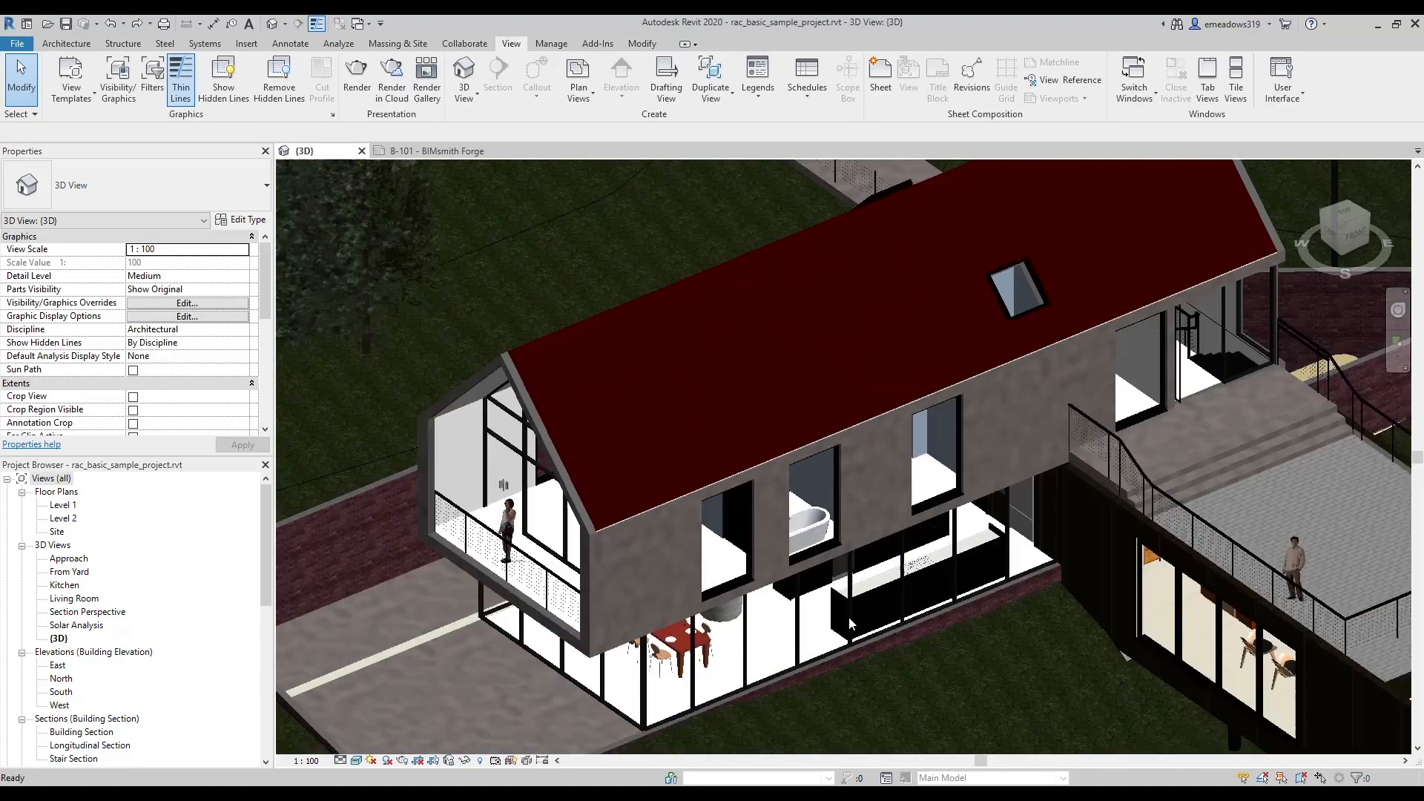
left_click_drag(849, 624, 959, 514)
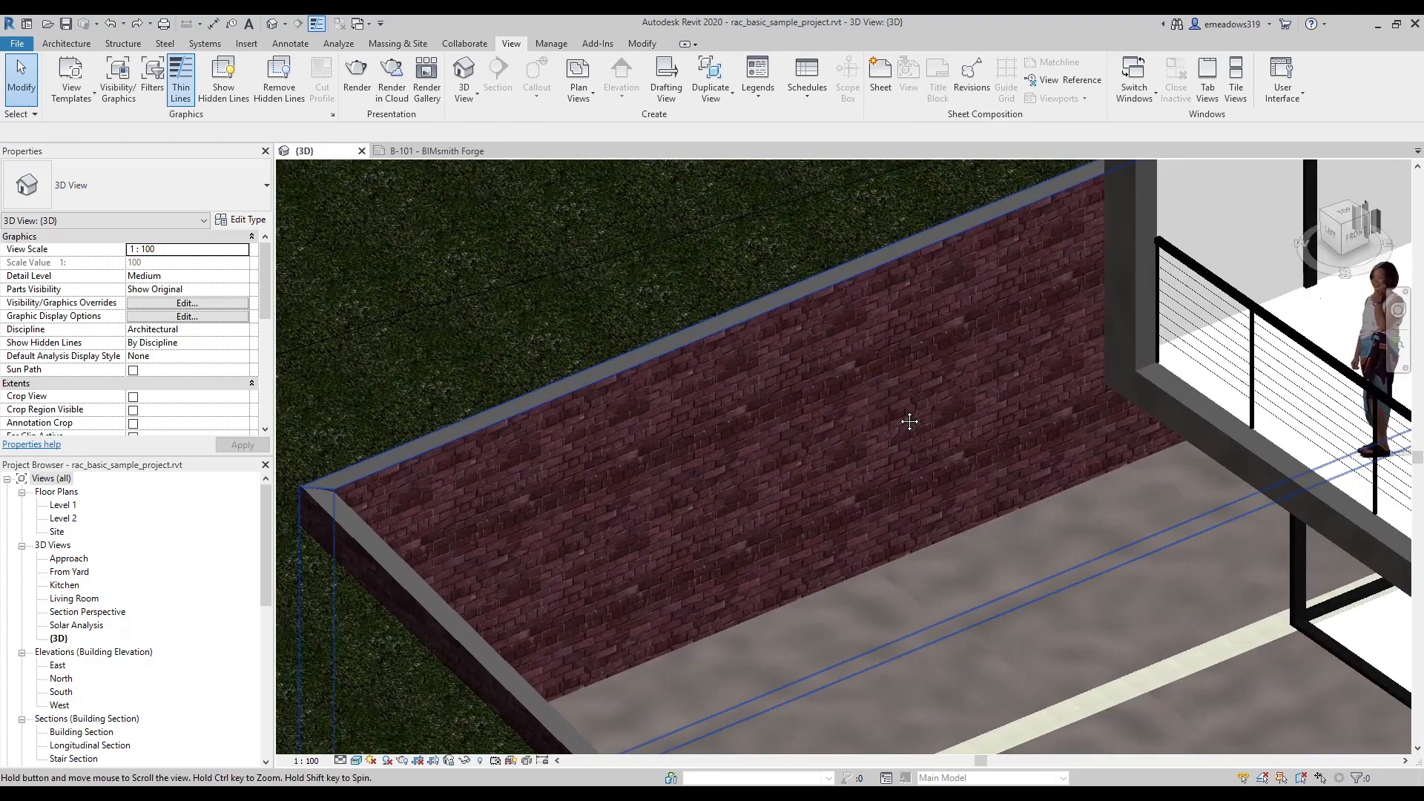
mouse_move(900, 417)
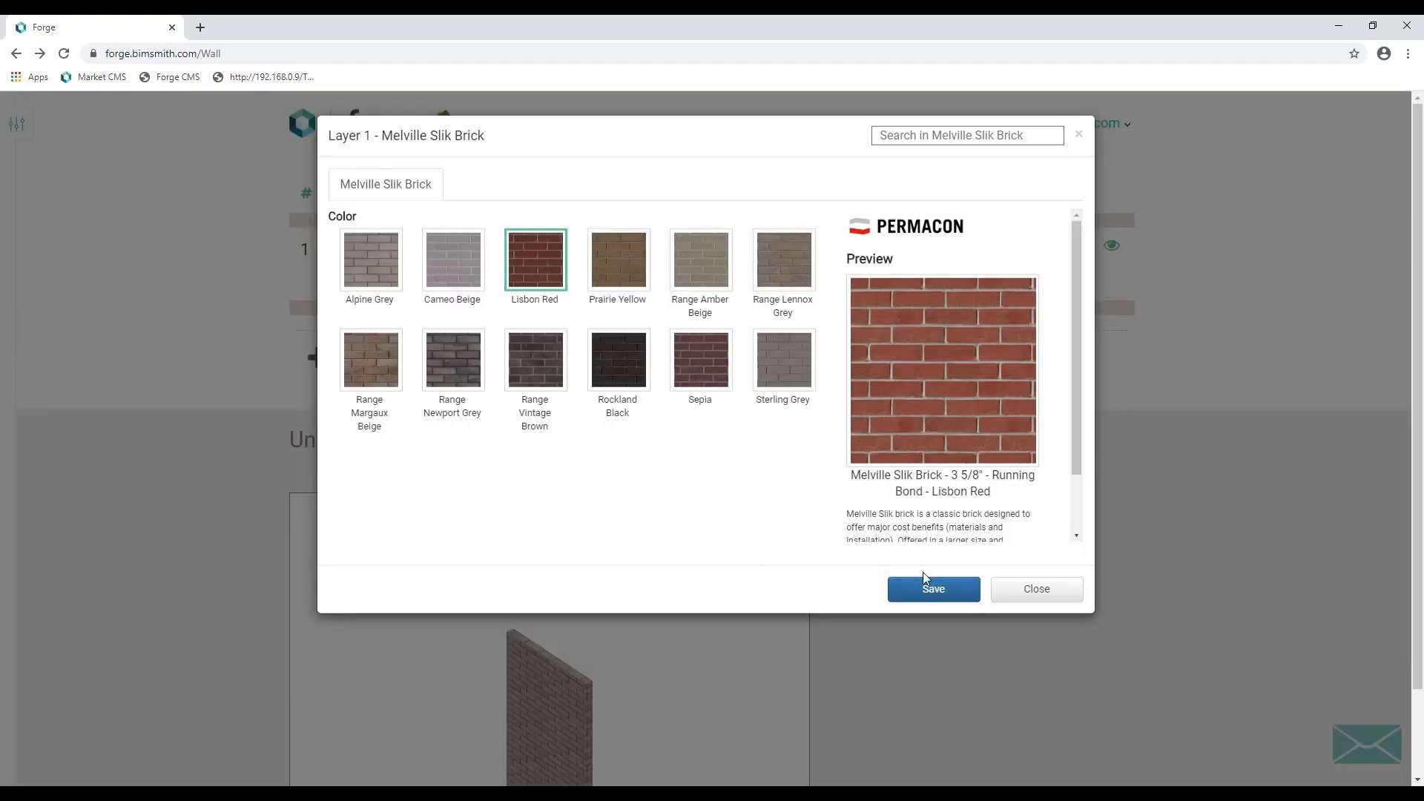
- Build the Lisbon Red brick wall and open Regular-Looking Red Brick.rvt from the downloaded zip
left_click(934, 589)
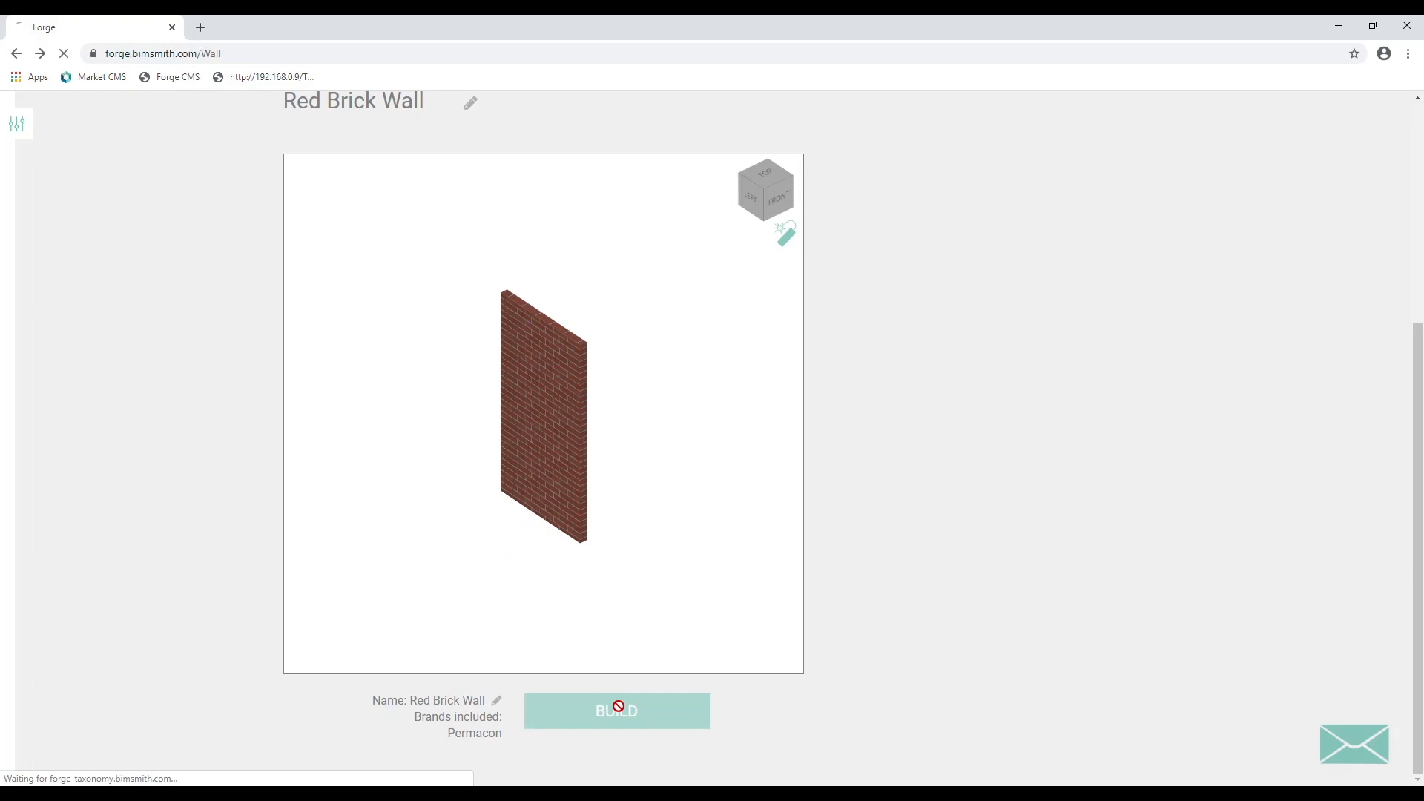
left_click(616, 710)
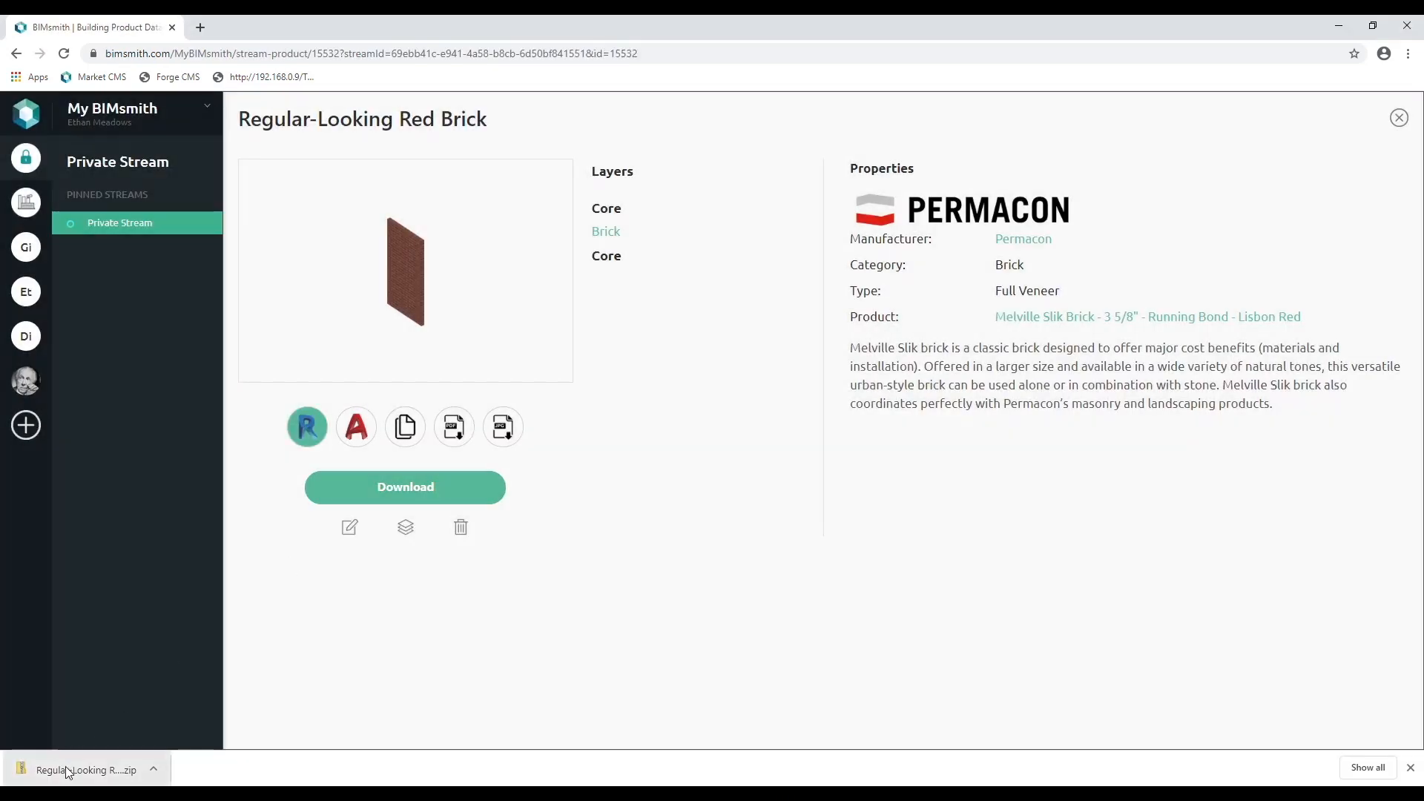
left_click(81, 770)
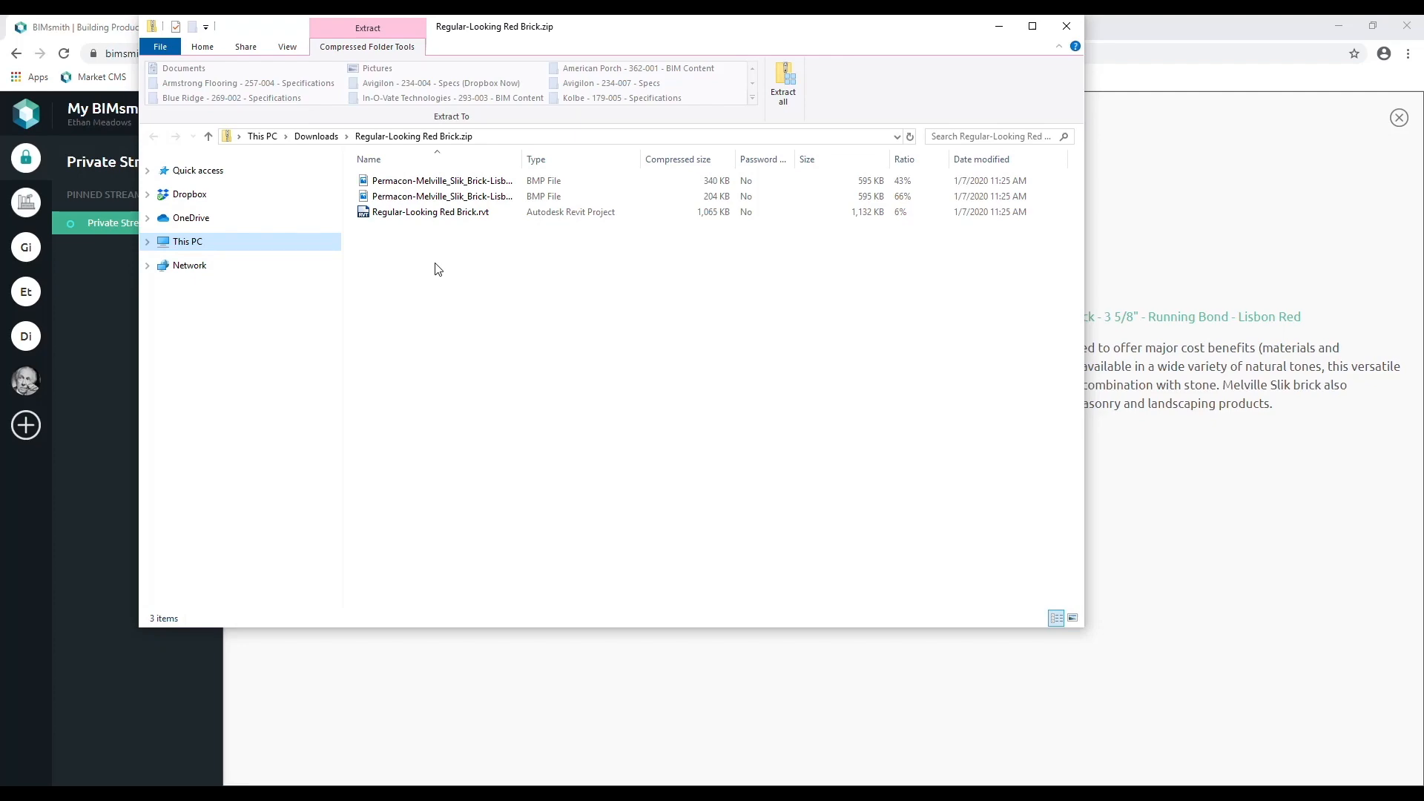
double_click(430, 211)
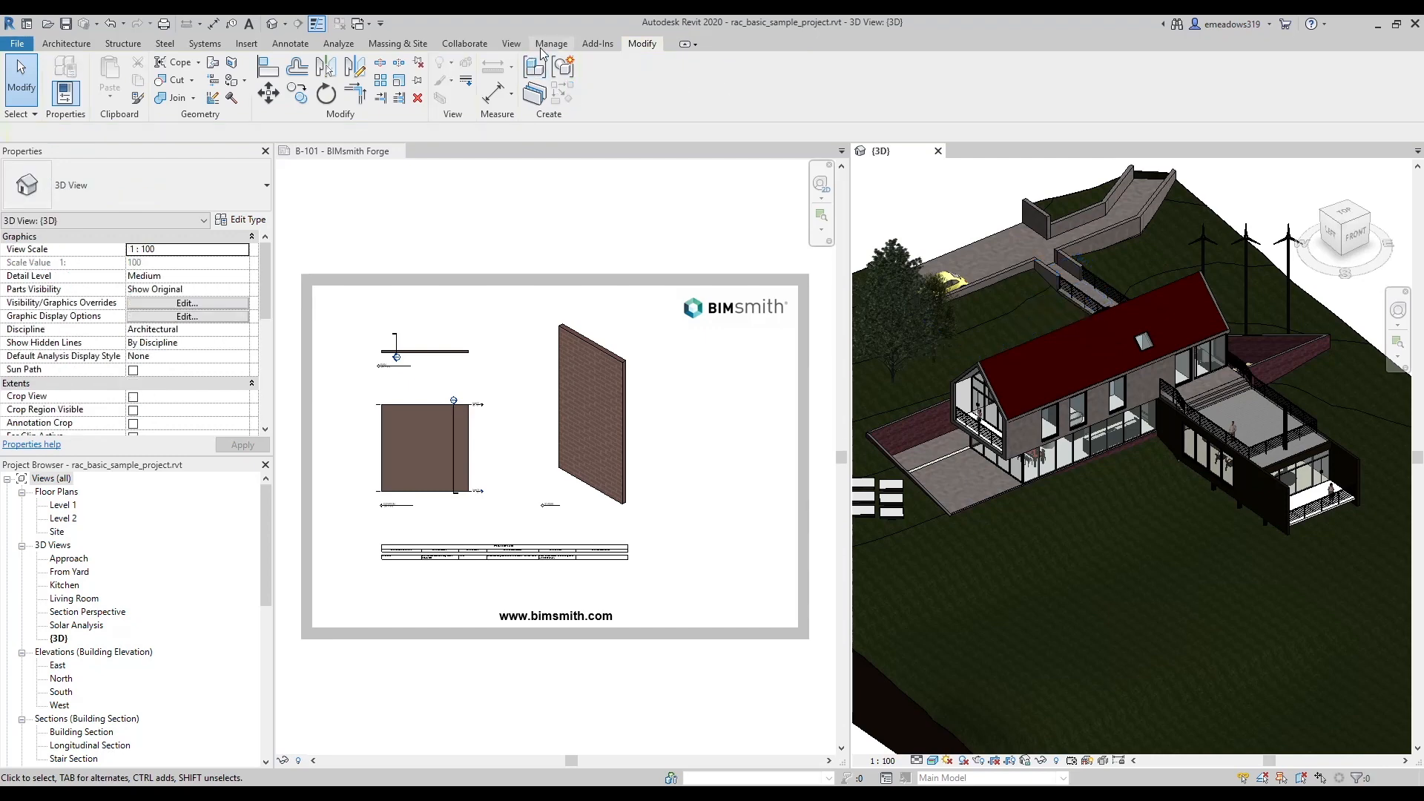
- Transfer only Materials from the red brick project, overwriting duplicate materials
left_click(552, 43)
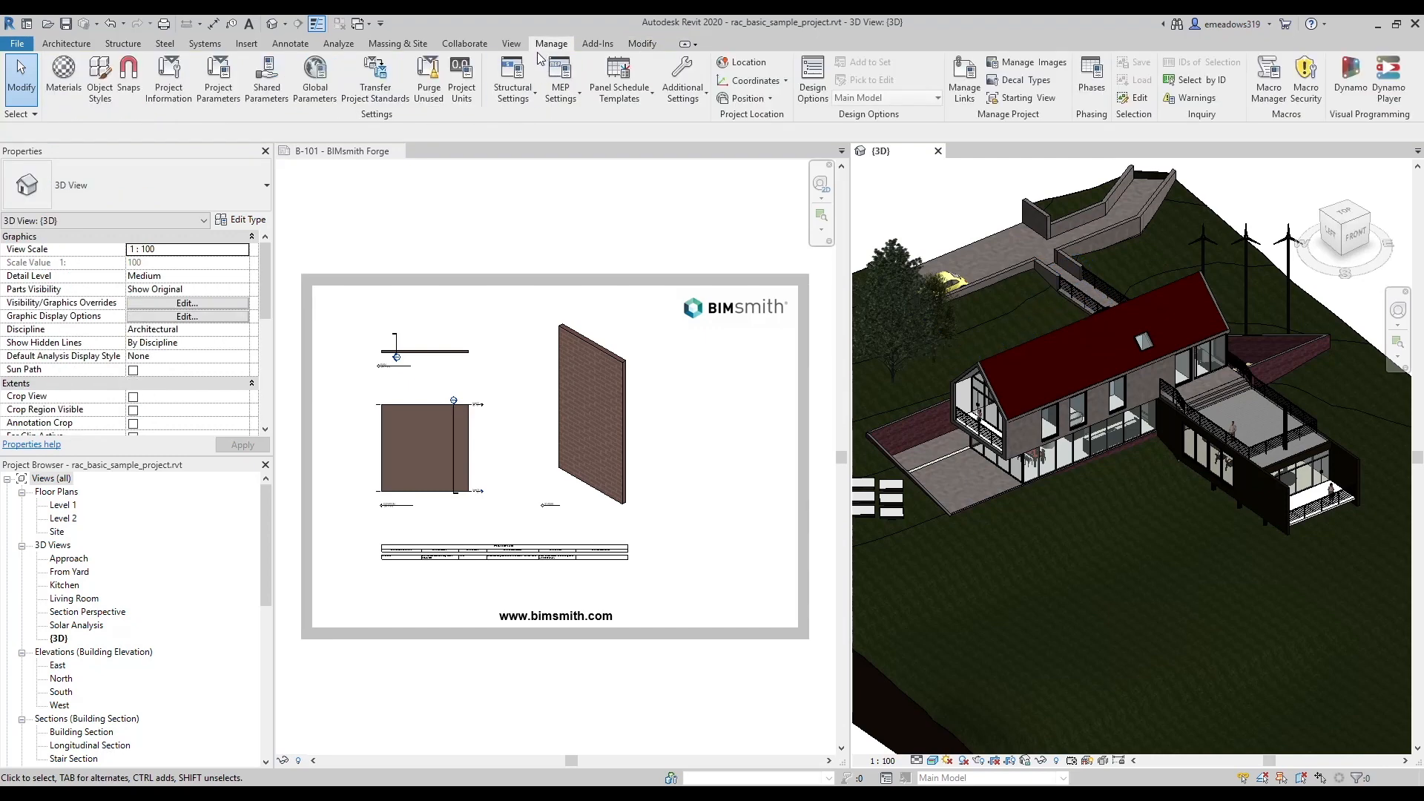
left_click(375, 74)
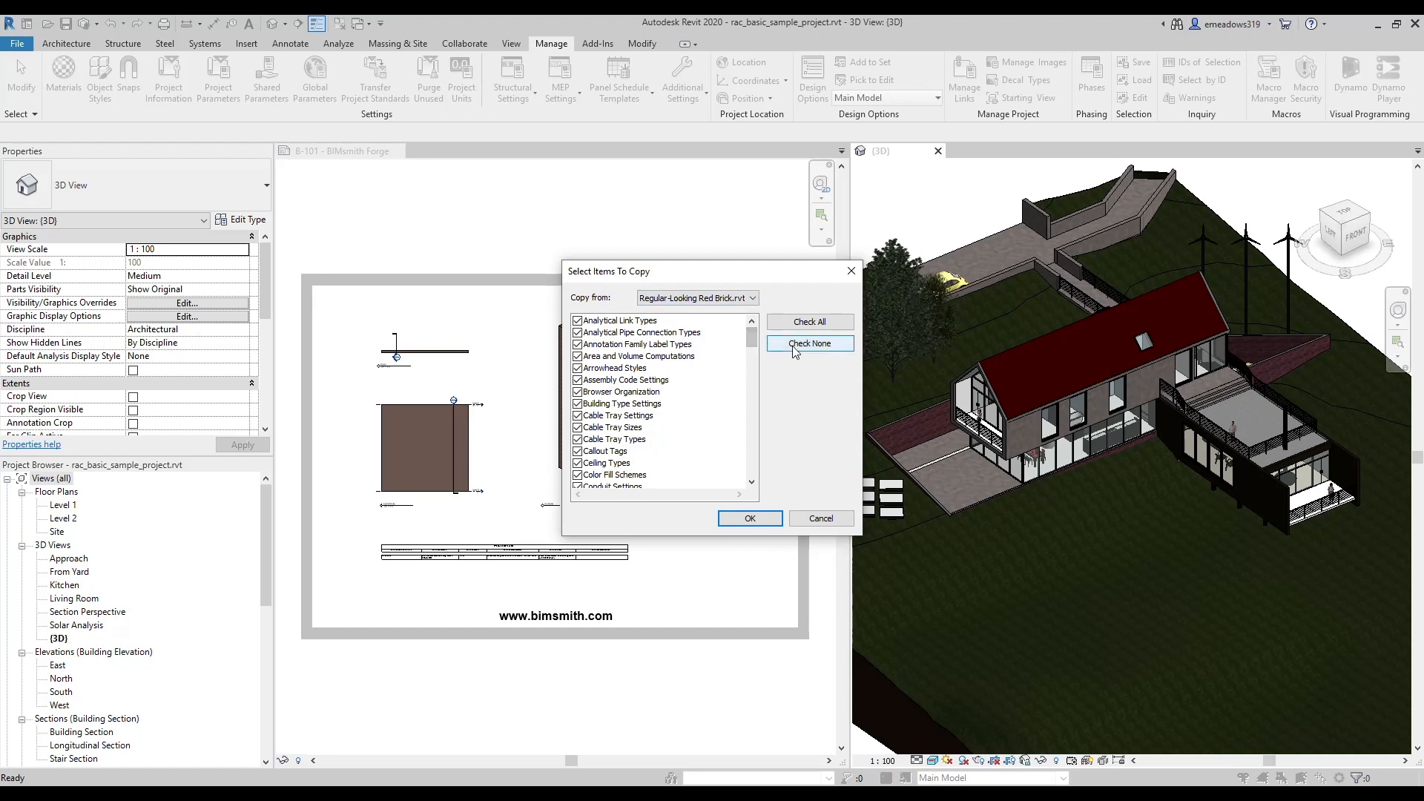
left_click(809, 344)
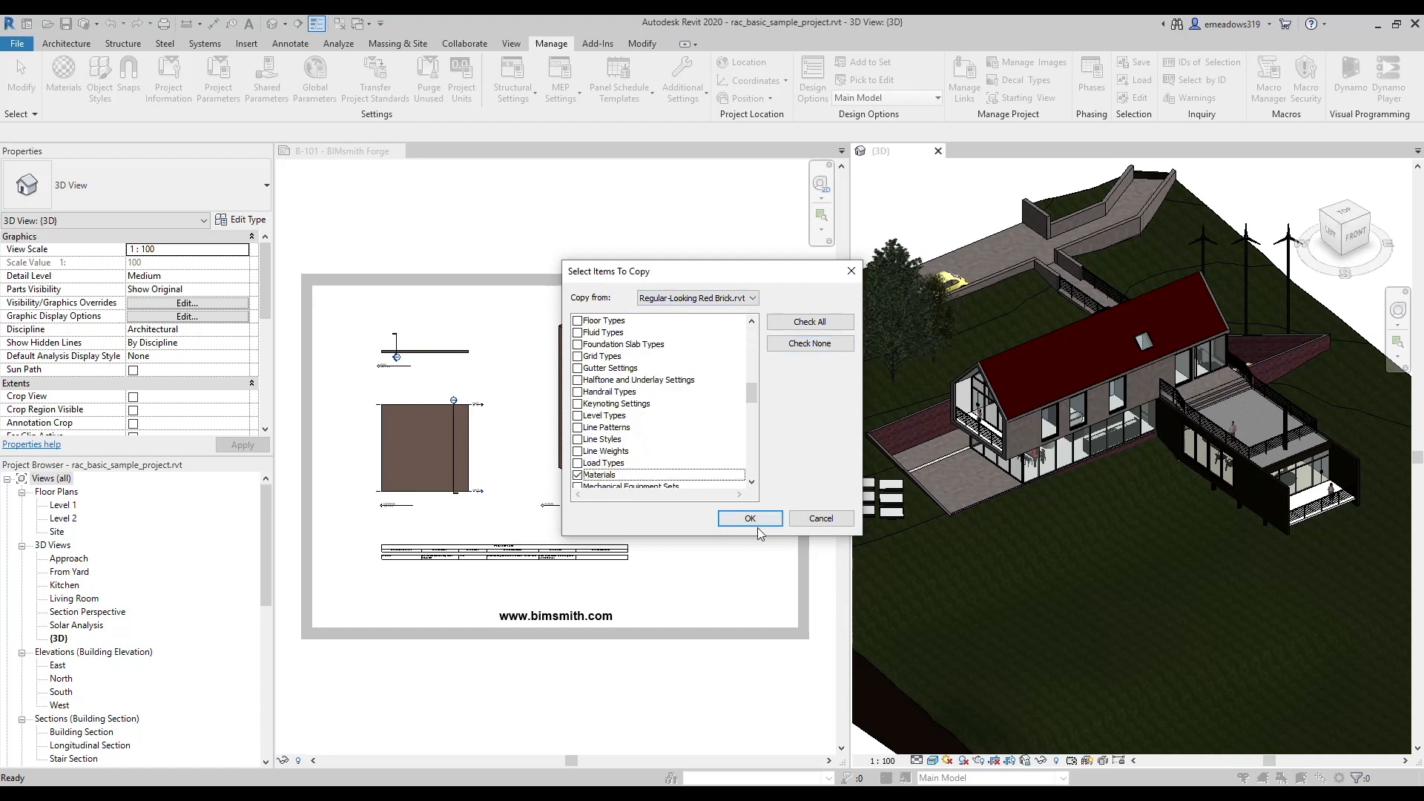
left_click(750, 518)
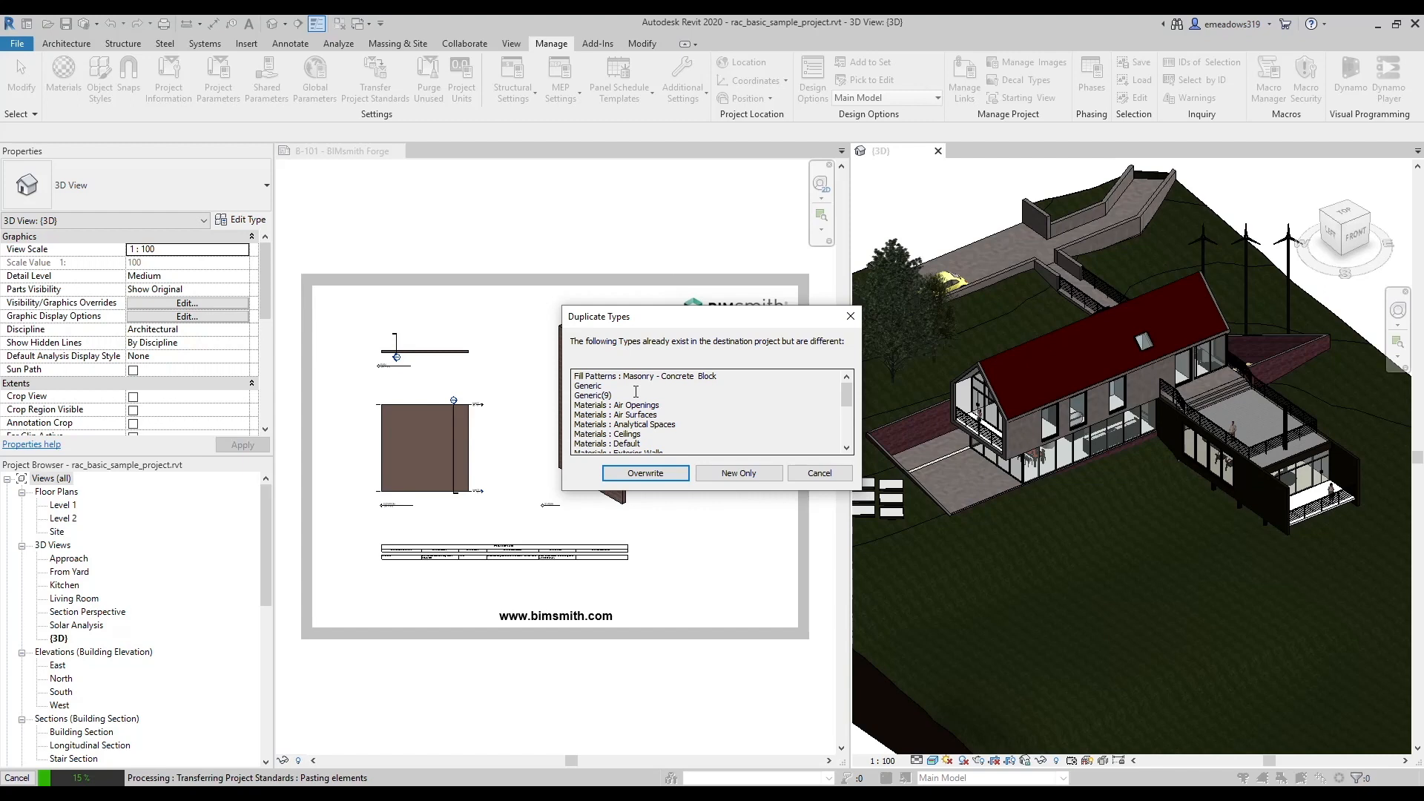
scroll("down", 3)
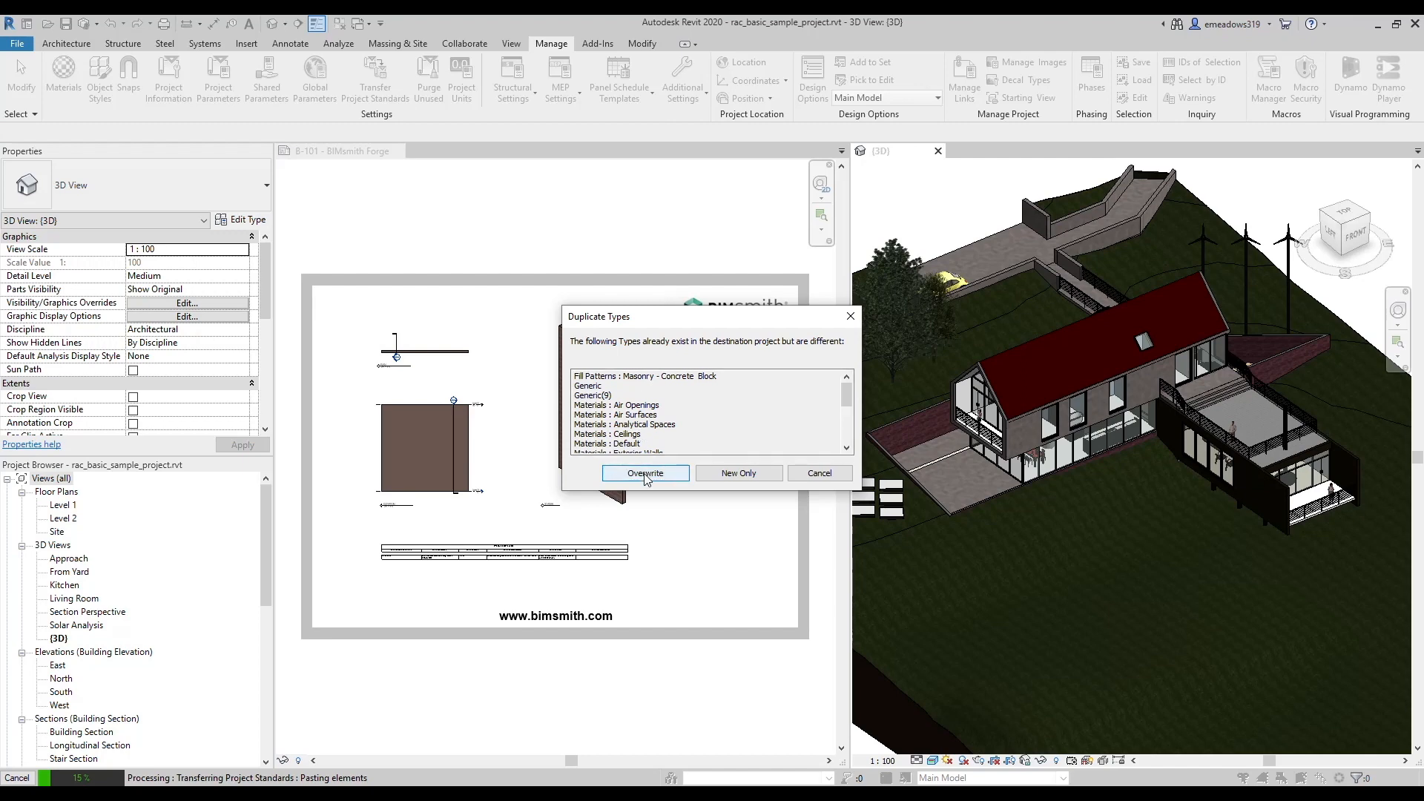
left_click(645, 472)
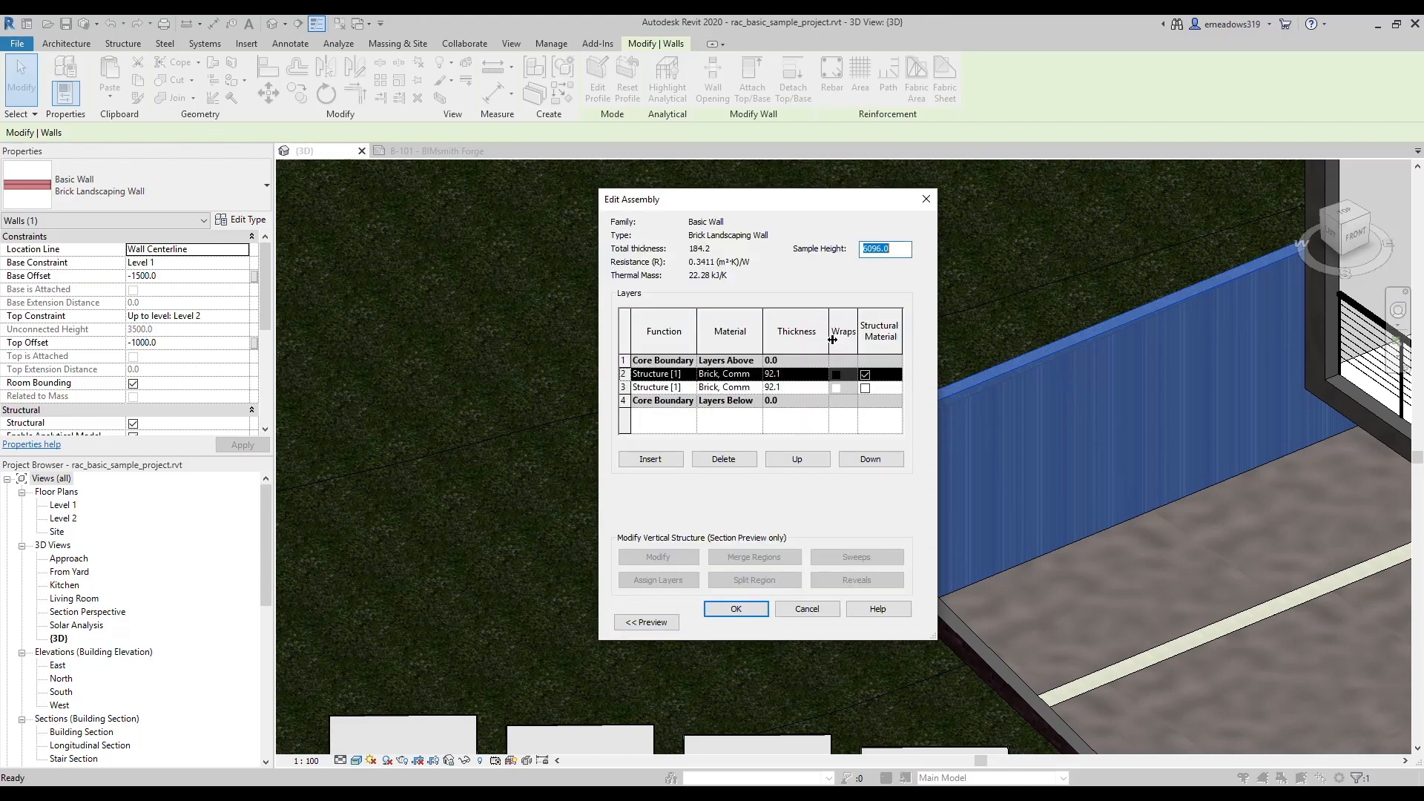
- Assign Brick Textured CMU - Permacon Lisbon Red to the wall's layer 2 structure material
left_click(729, 374)
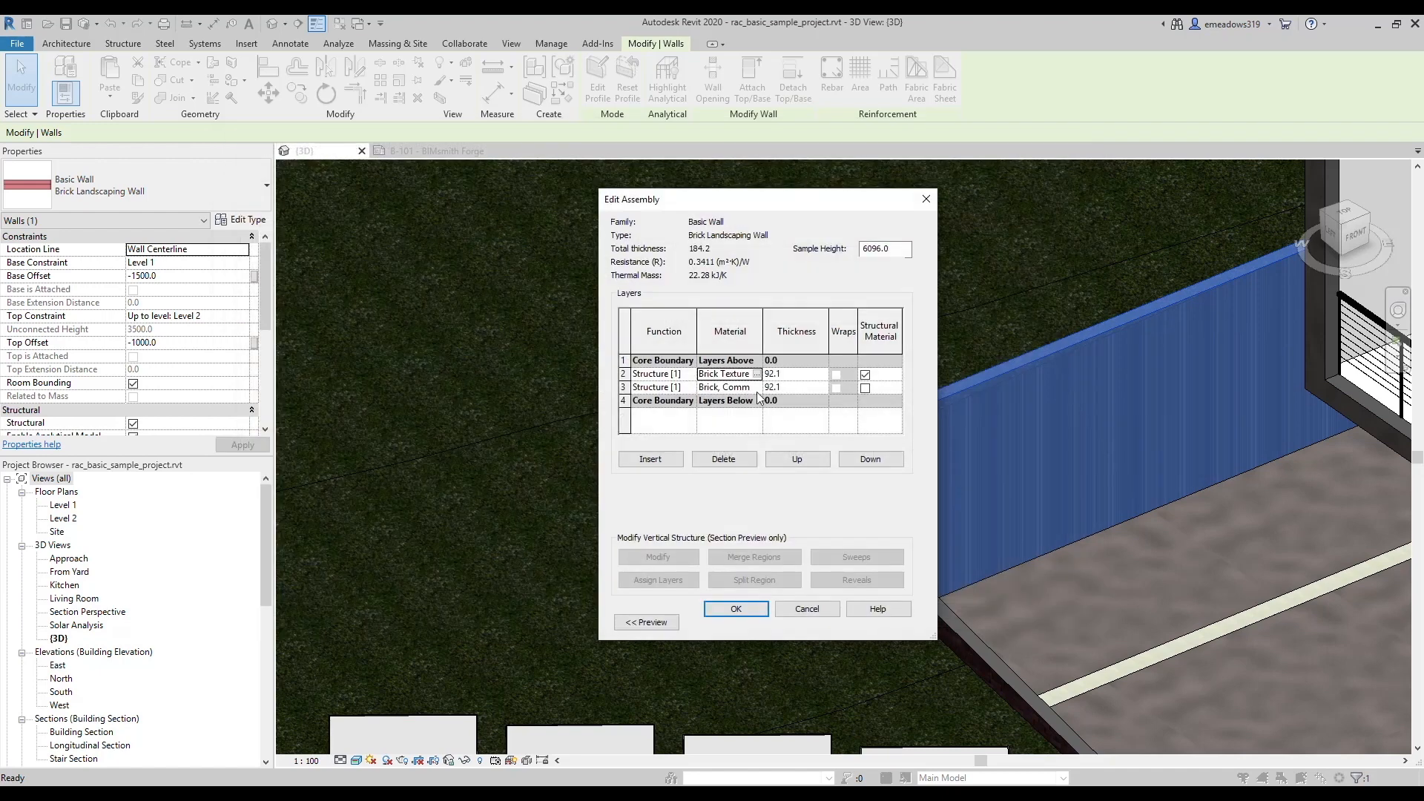
left_click(757, 373)
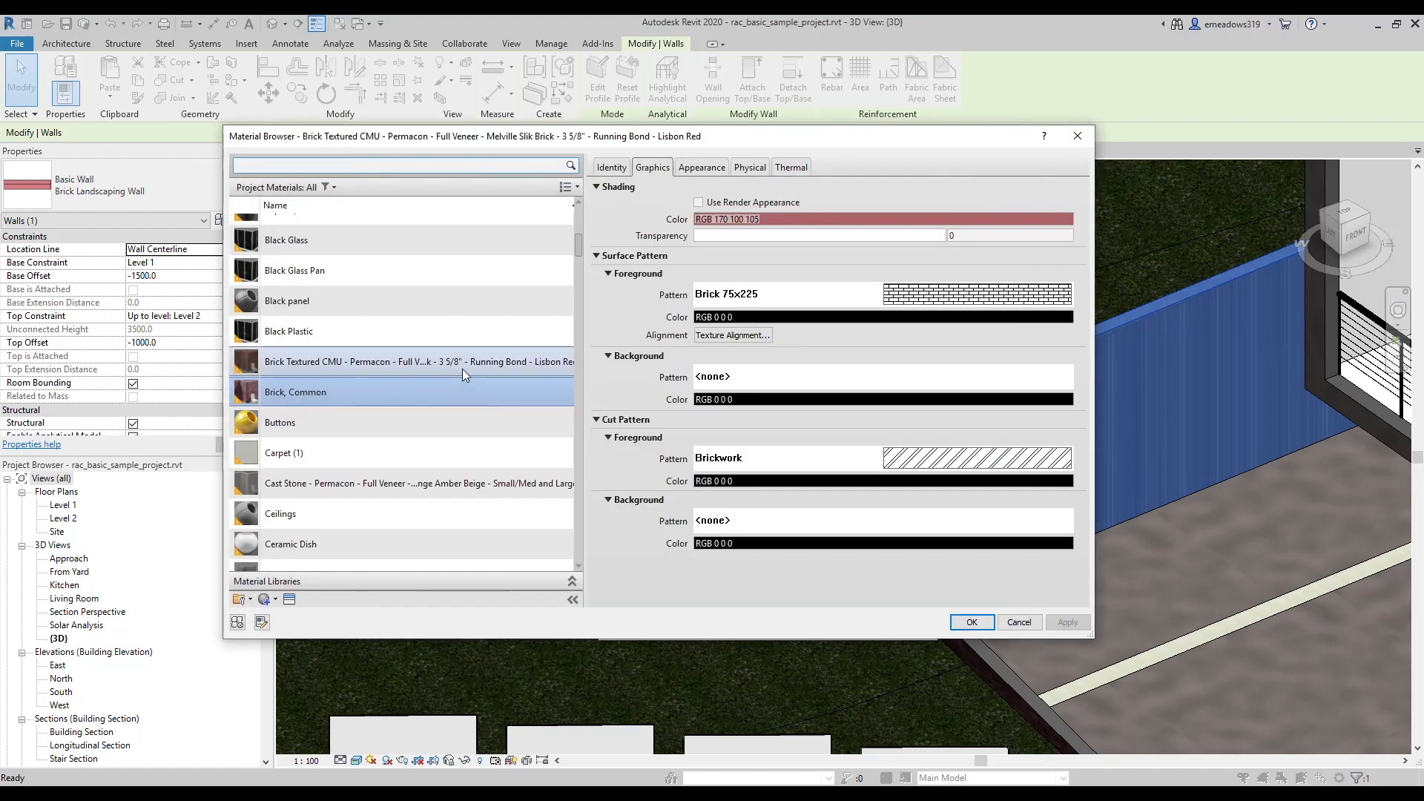
left_click(973, 622)
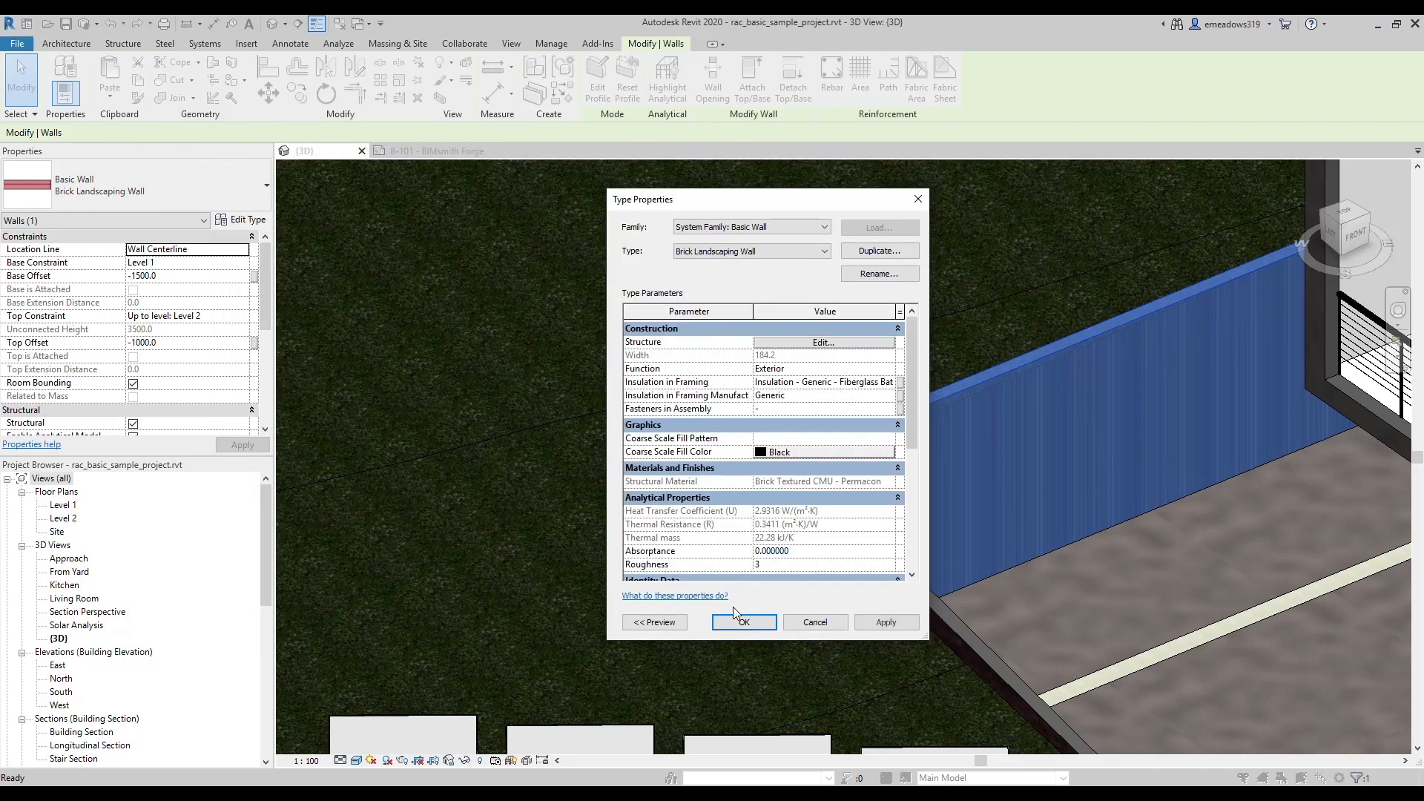
left_click(744, 622)
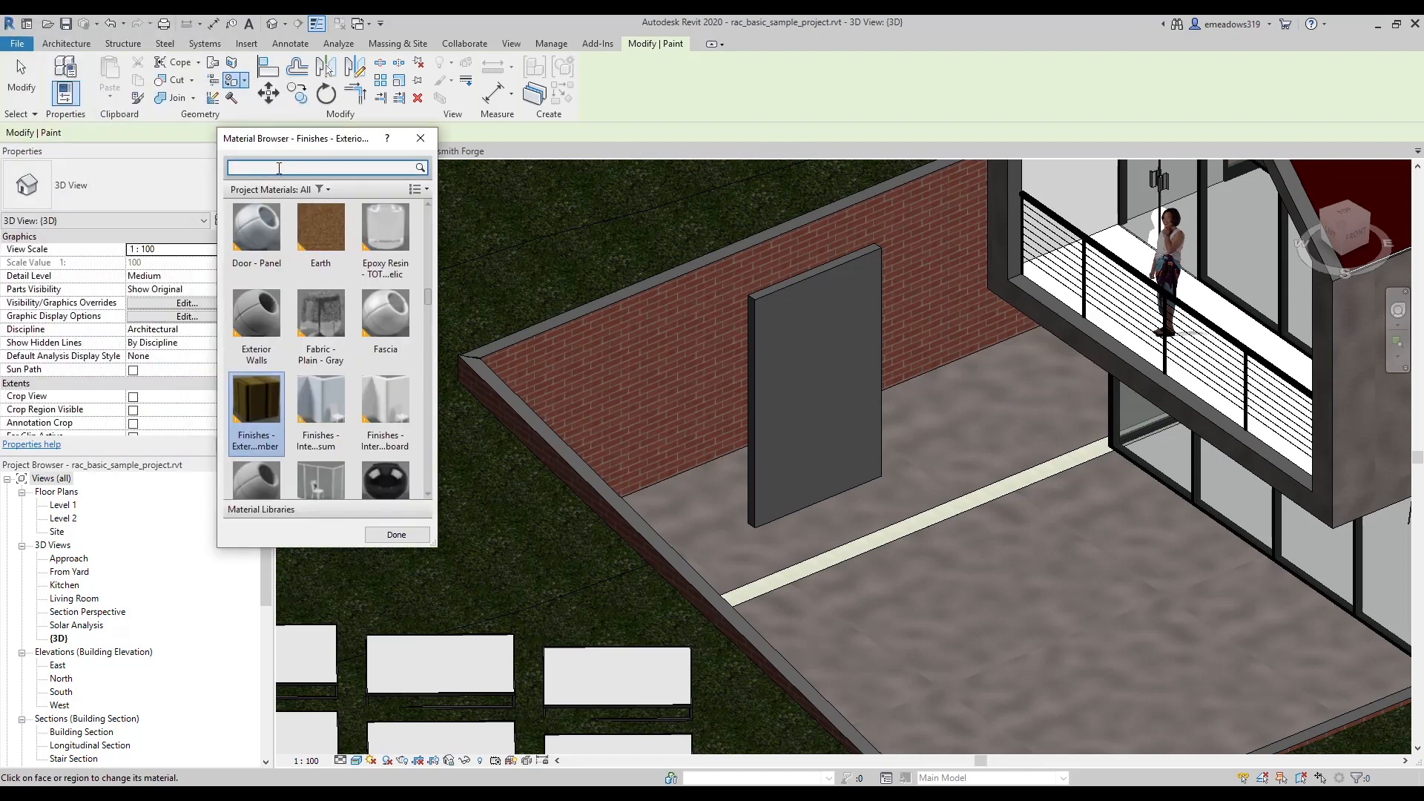
- Search the Material Browser for 'brick' to list only brick materials
type("brick")
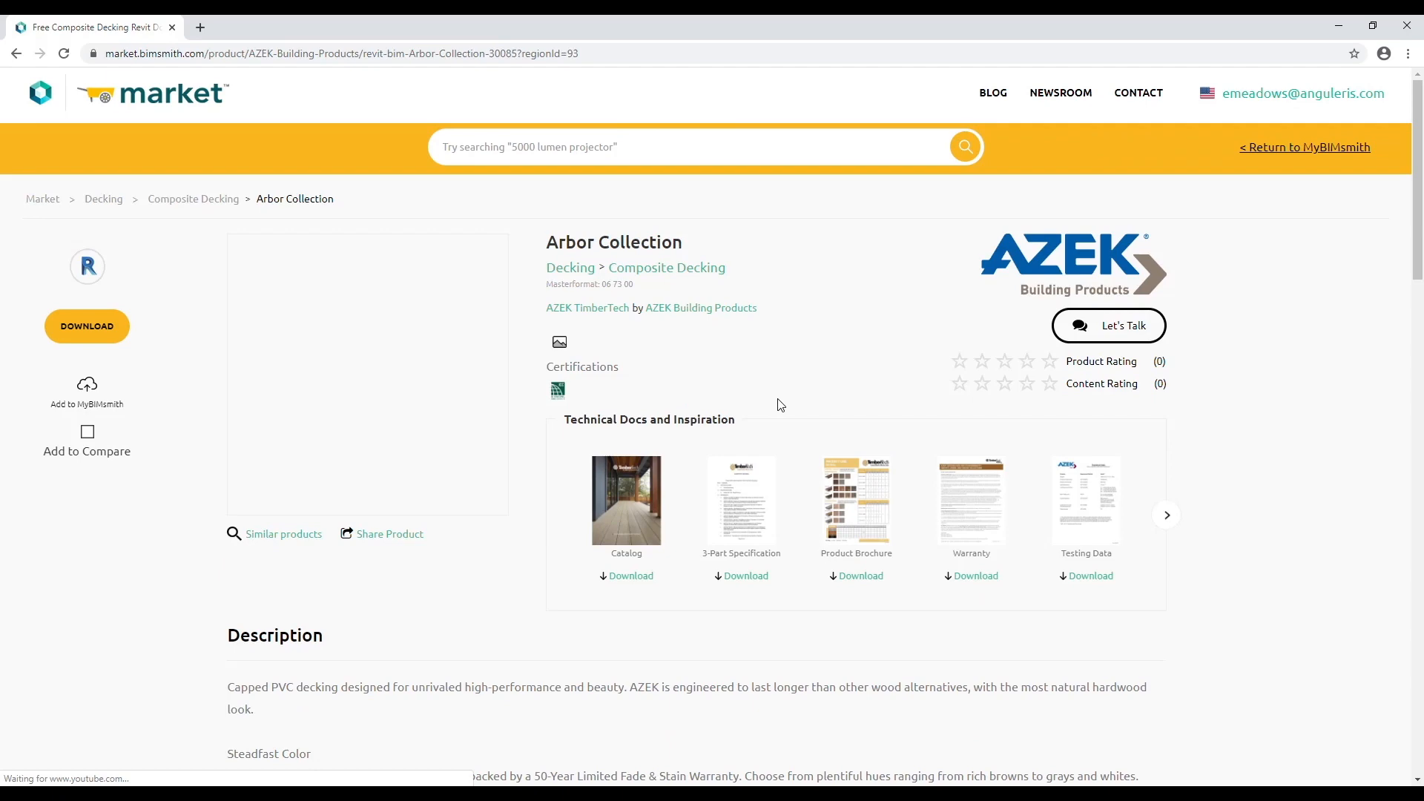
- Download the AZEK TimberTech Arbor decking Revit file from BIMsmith Market
left_click(86, 327)
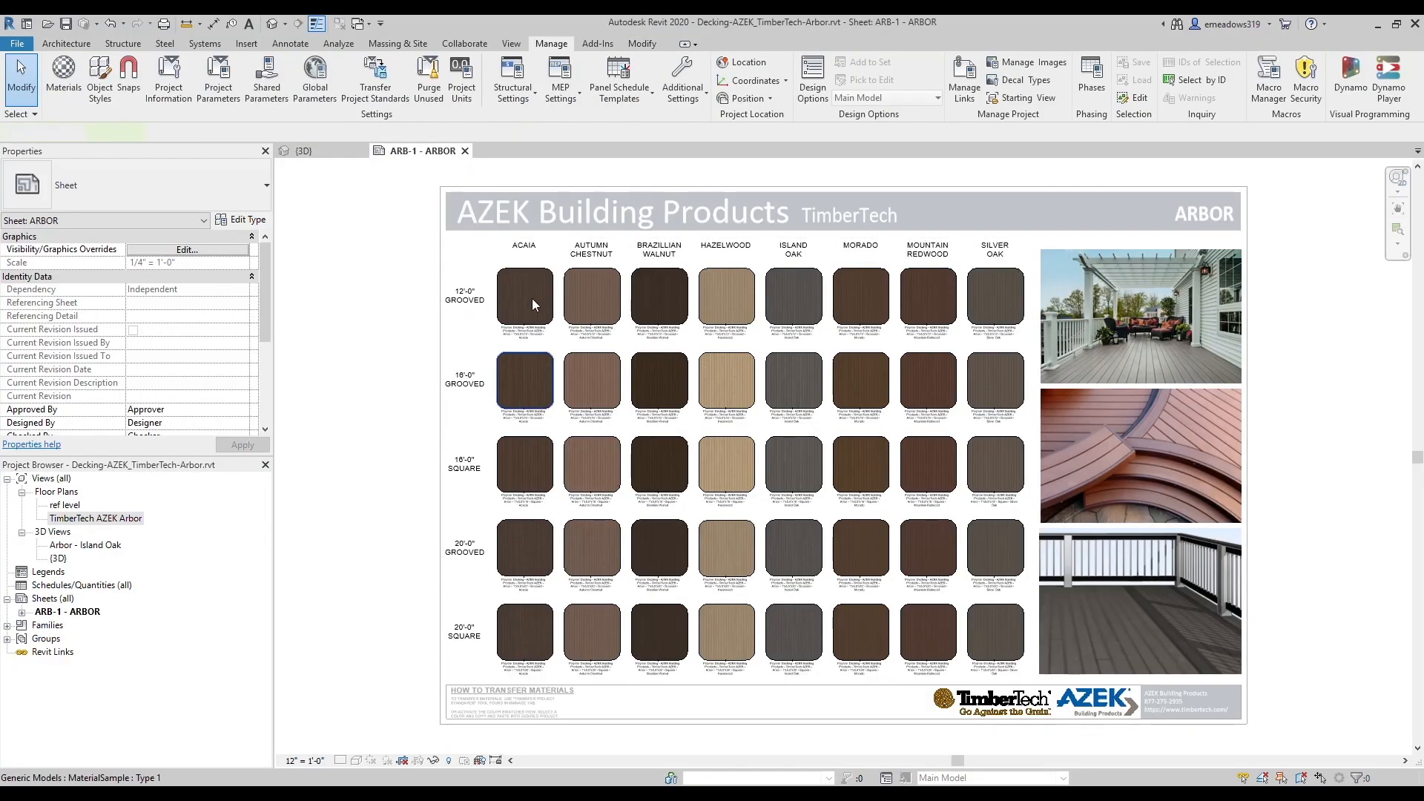
- Return to the sample project's {3D} view and view then close the floor type's layer structure
left_click(525, 300)
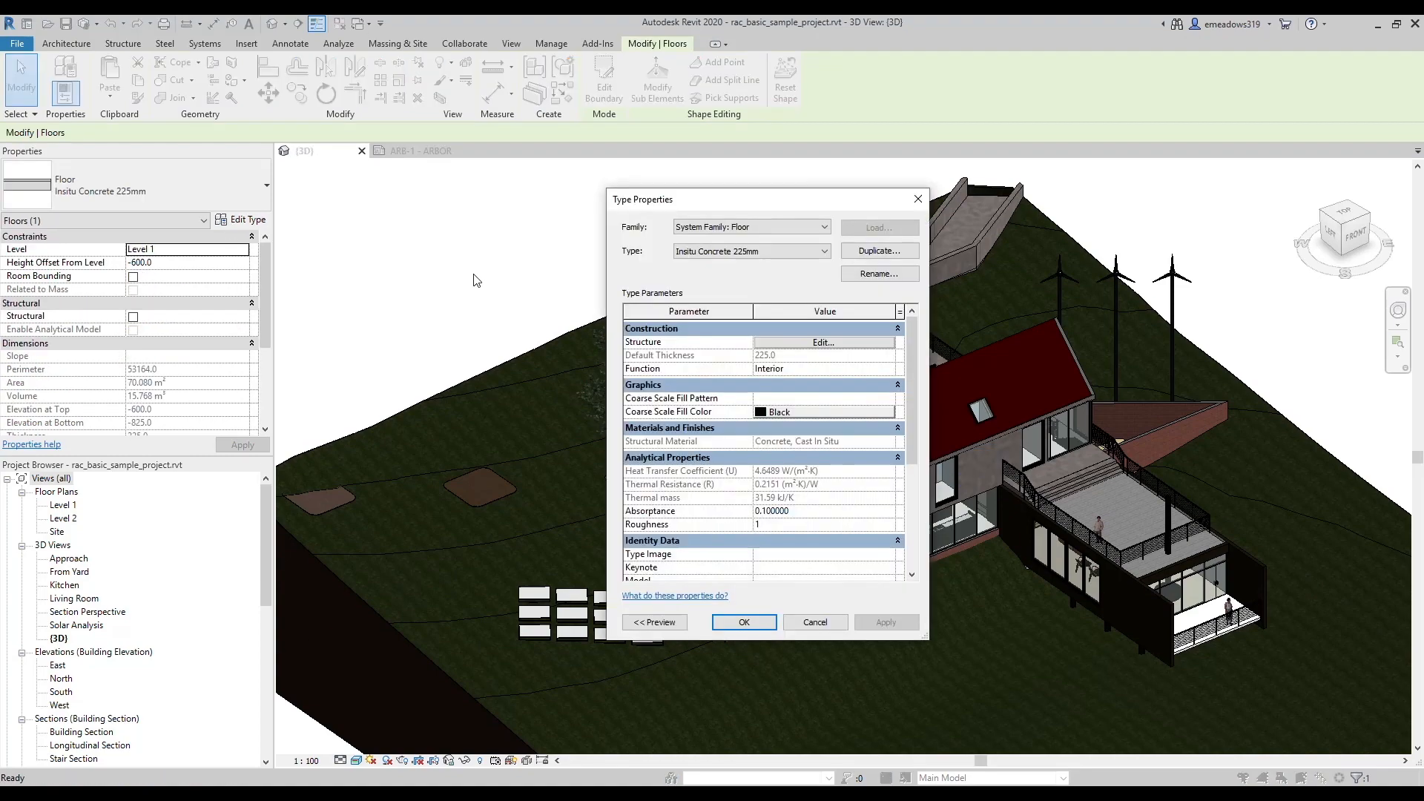
left_click(797, 440)
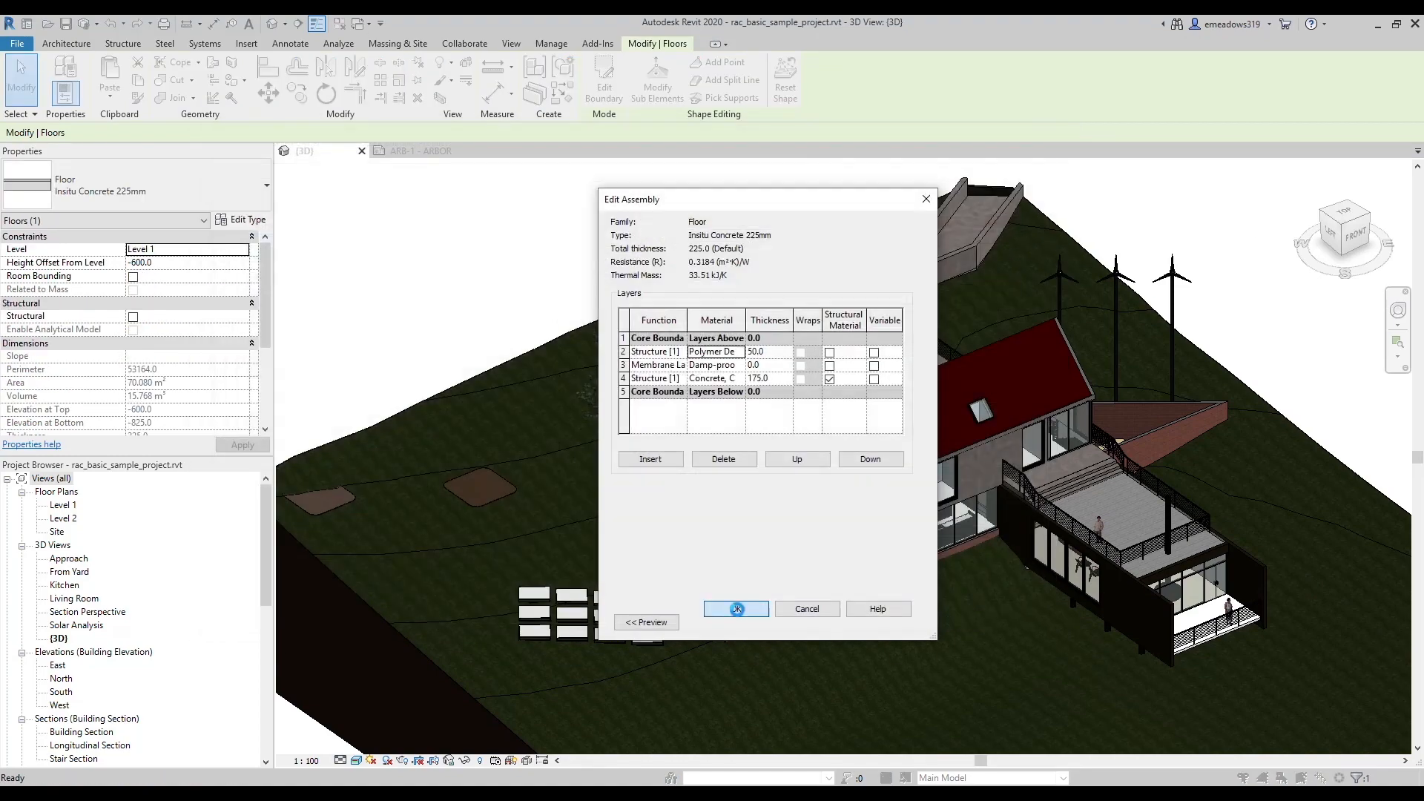
left_click(736, 609)
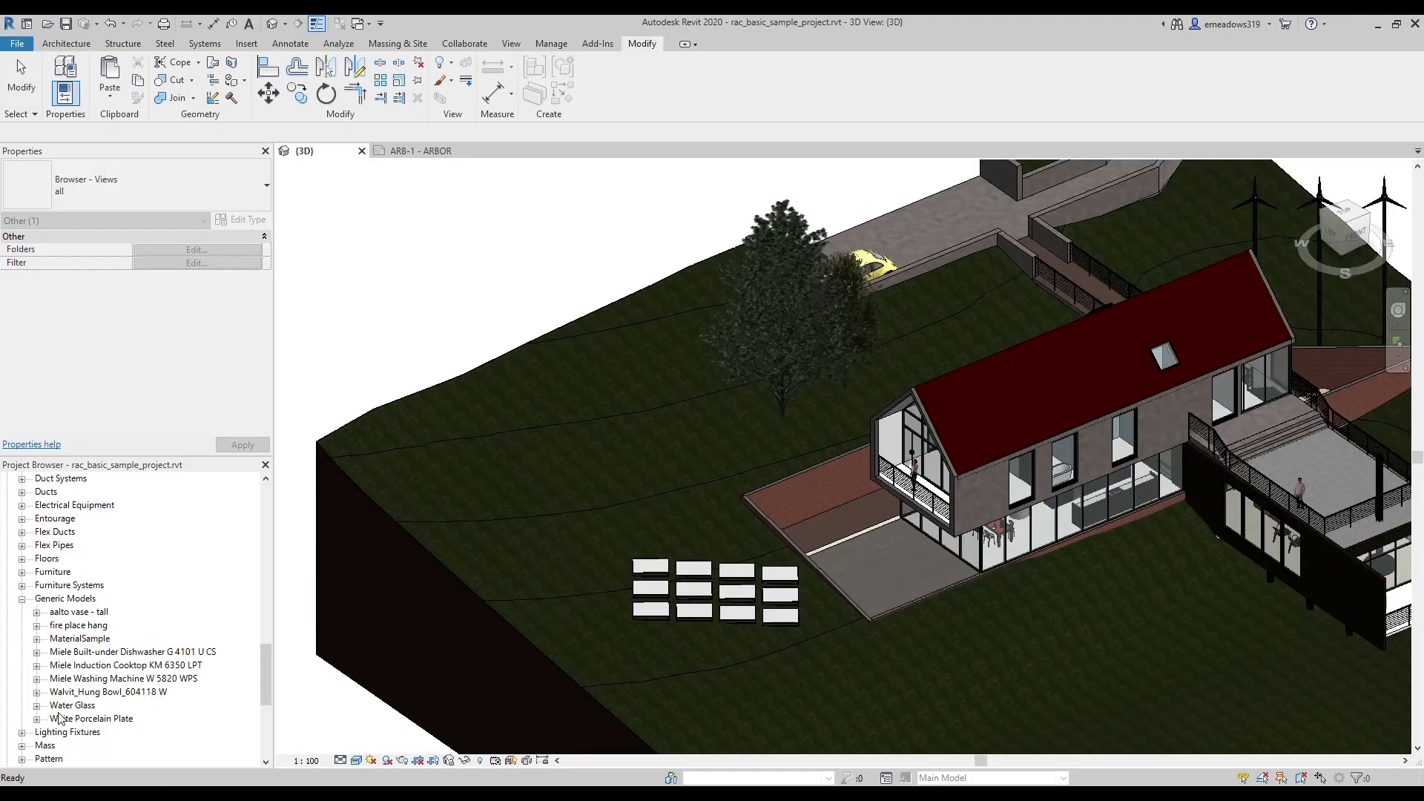
- Reload the MaterialSample family from Generic Models in the Project Browser
right_click(78, 638)
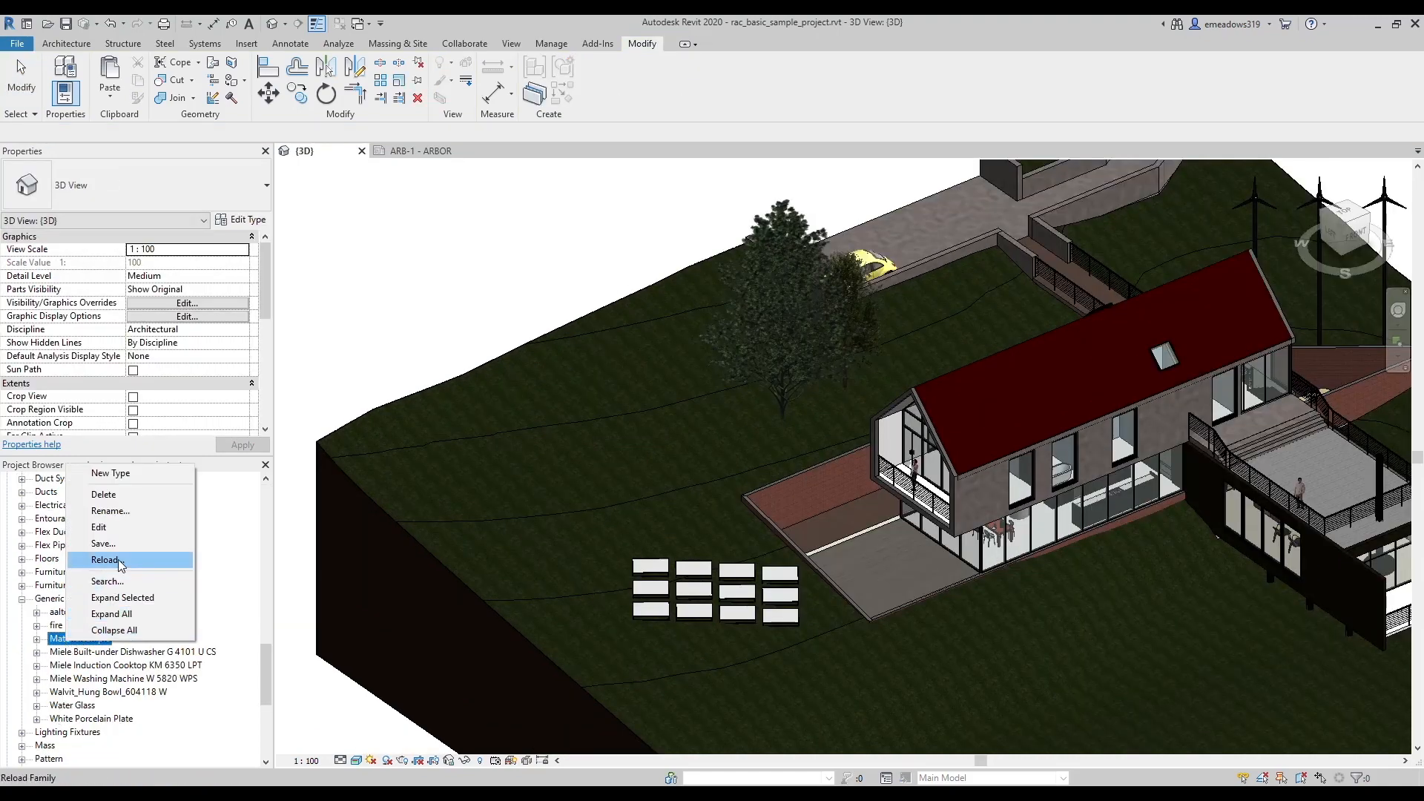
left_click(104, 560)
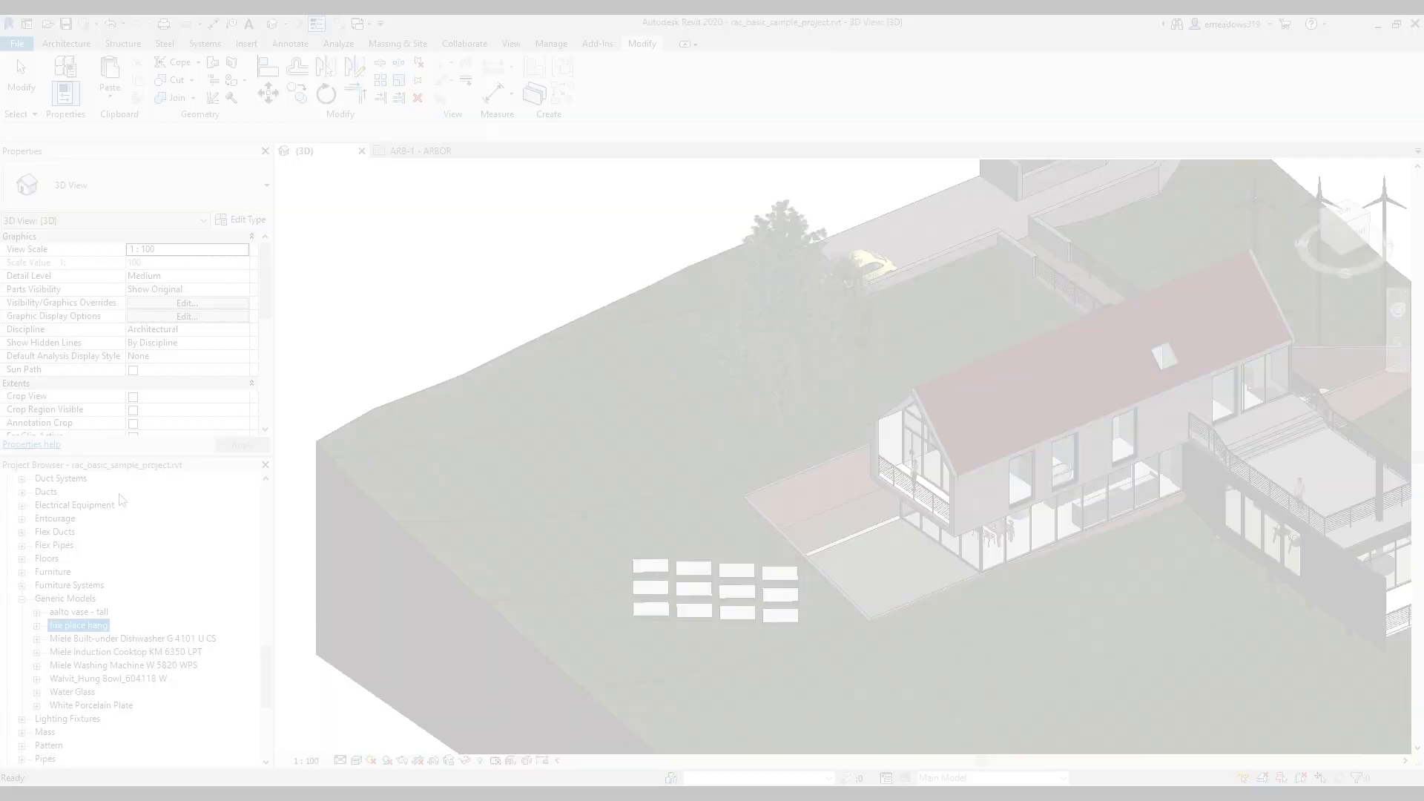